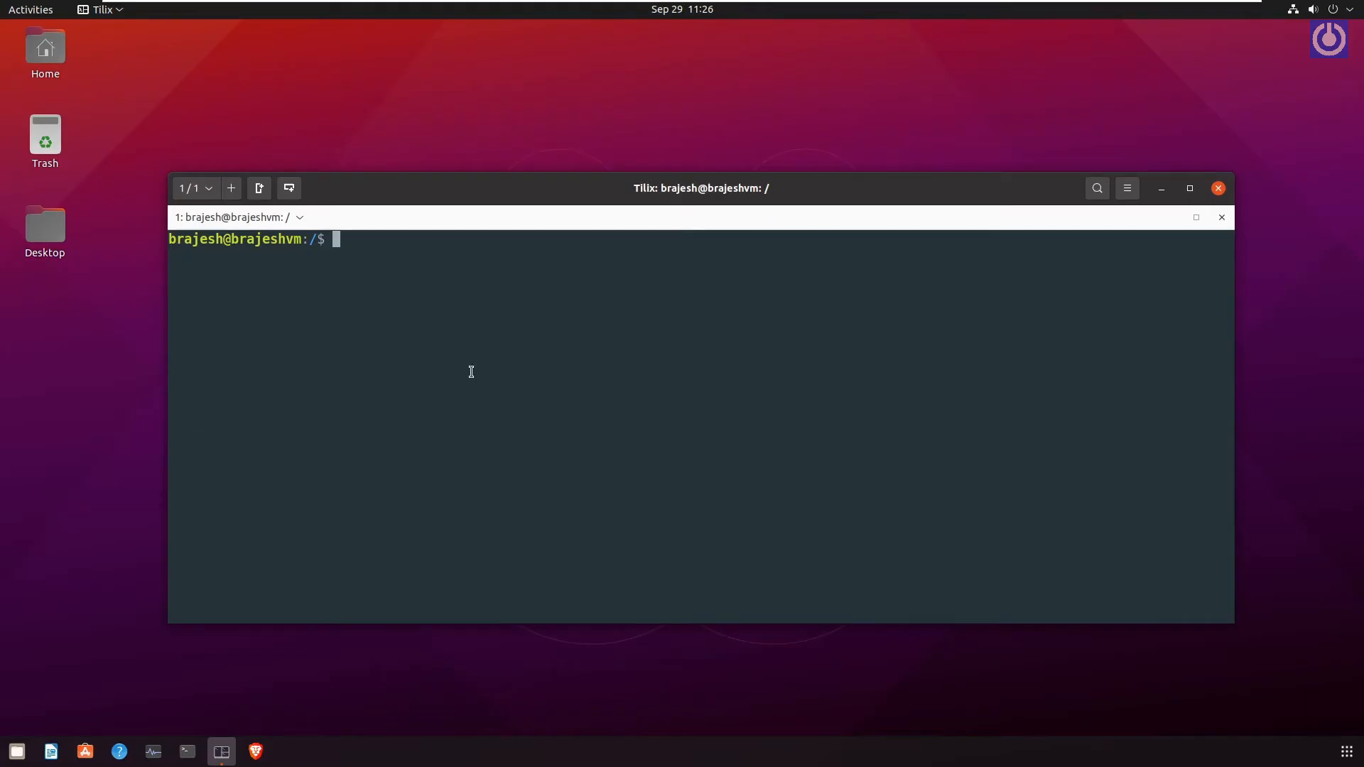
- Check for Docker with 'which docker' and 'docker ps', find it missing, and clear the screen
text(whcih)
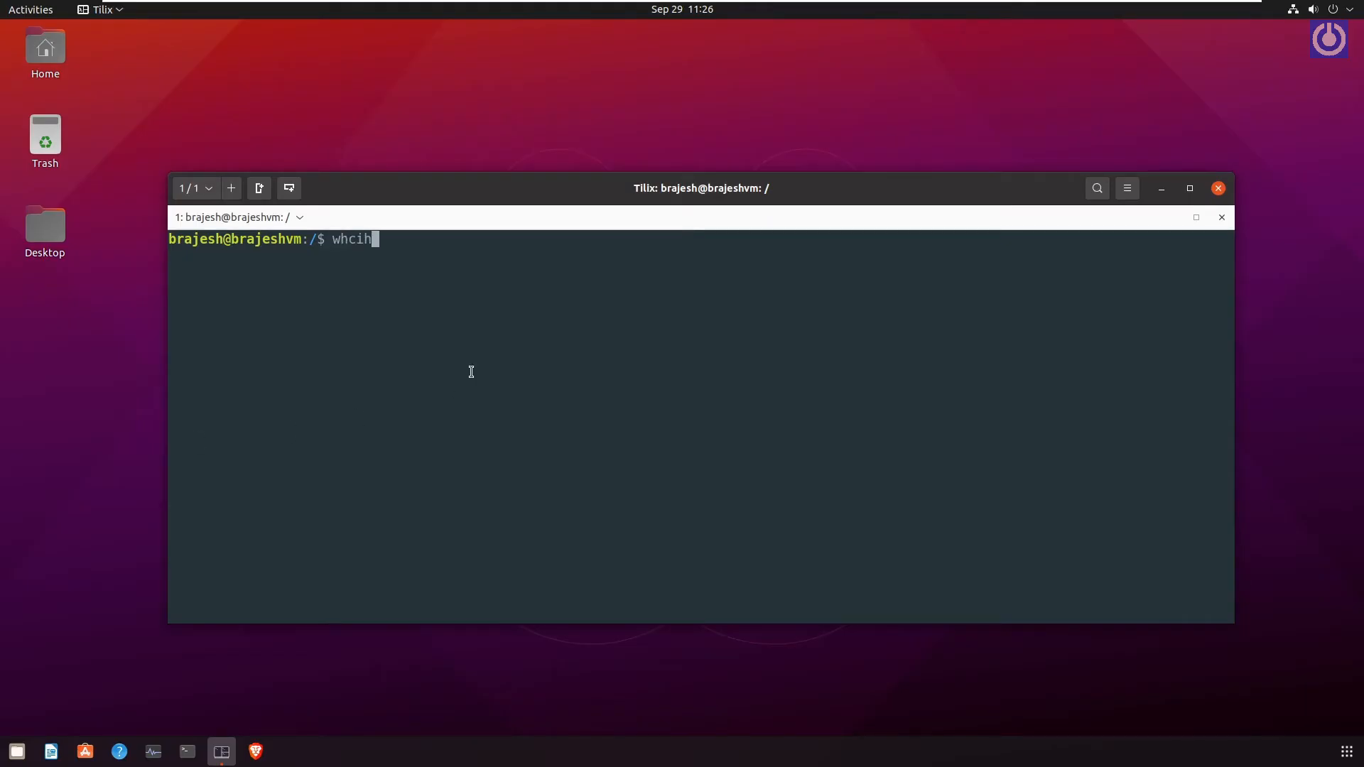
key(BackSpace)
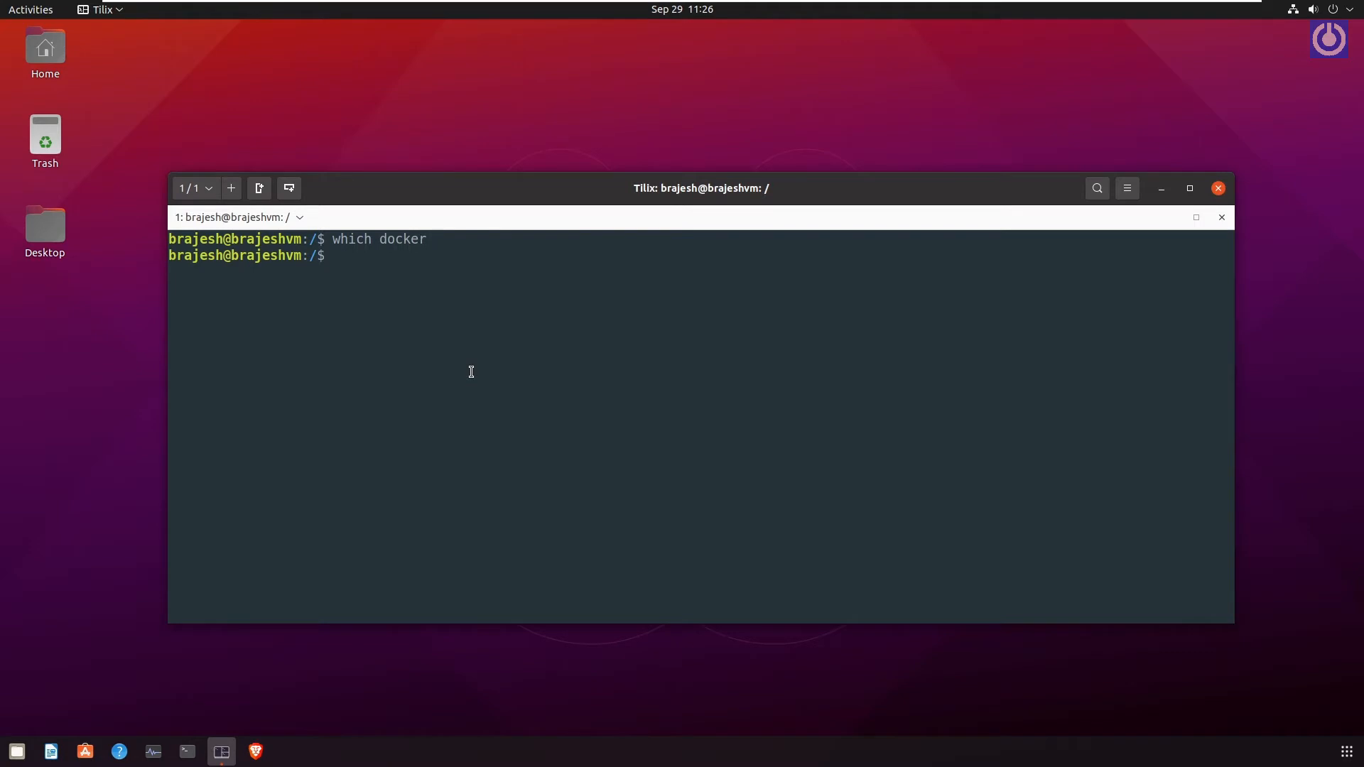
text(docker ps)
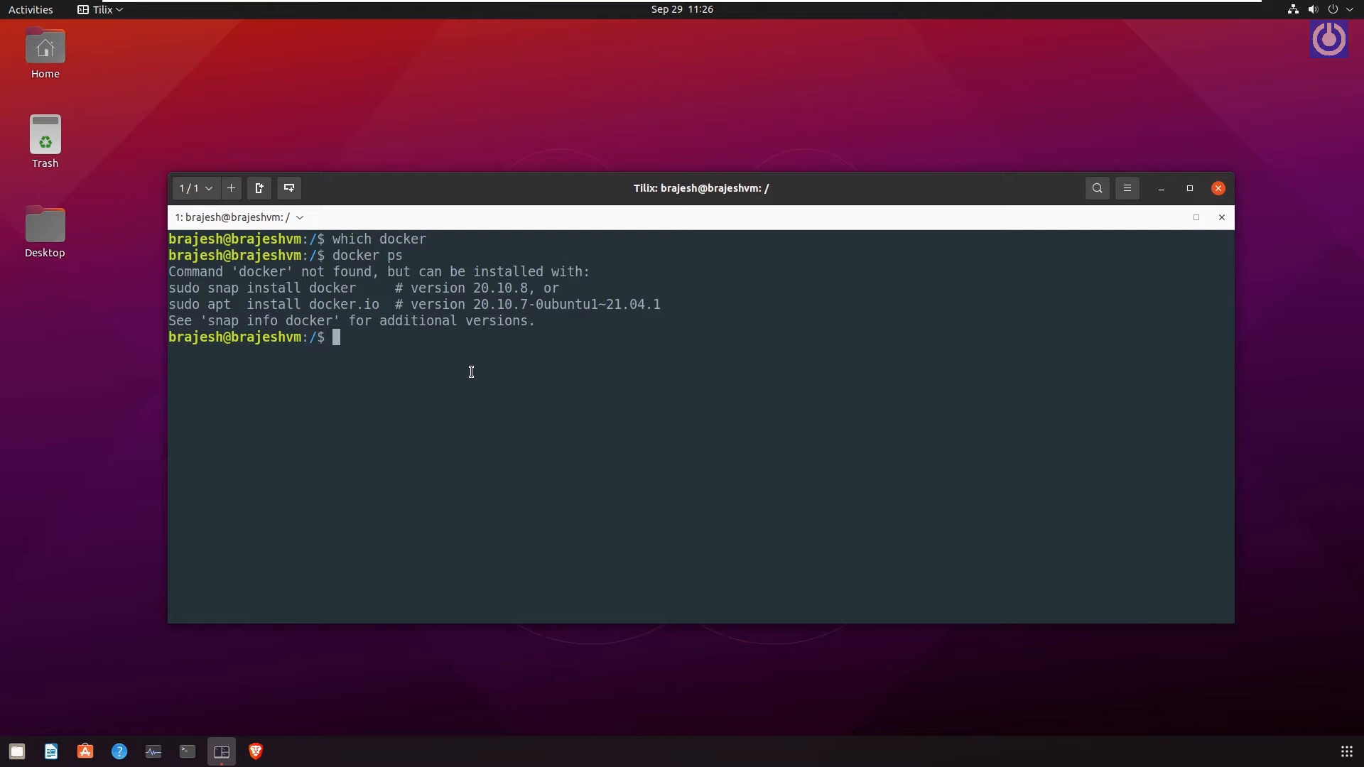
text(c)
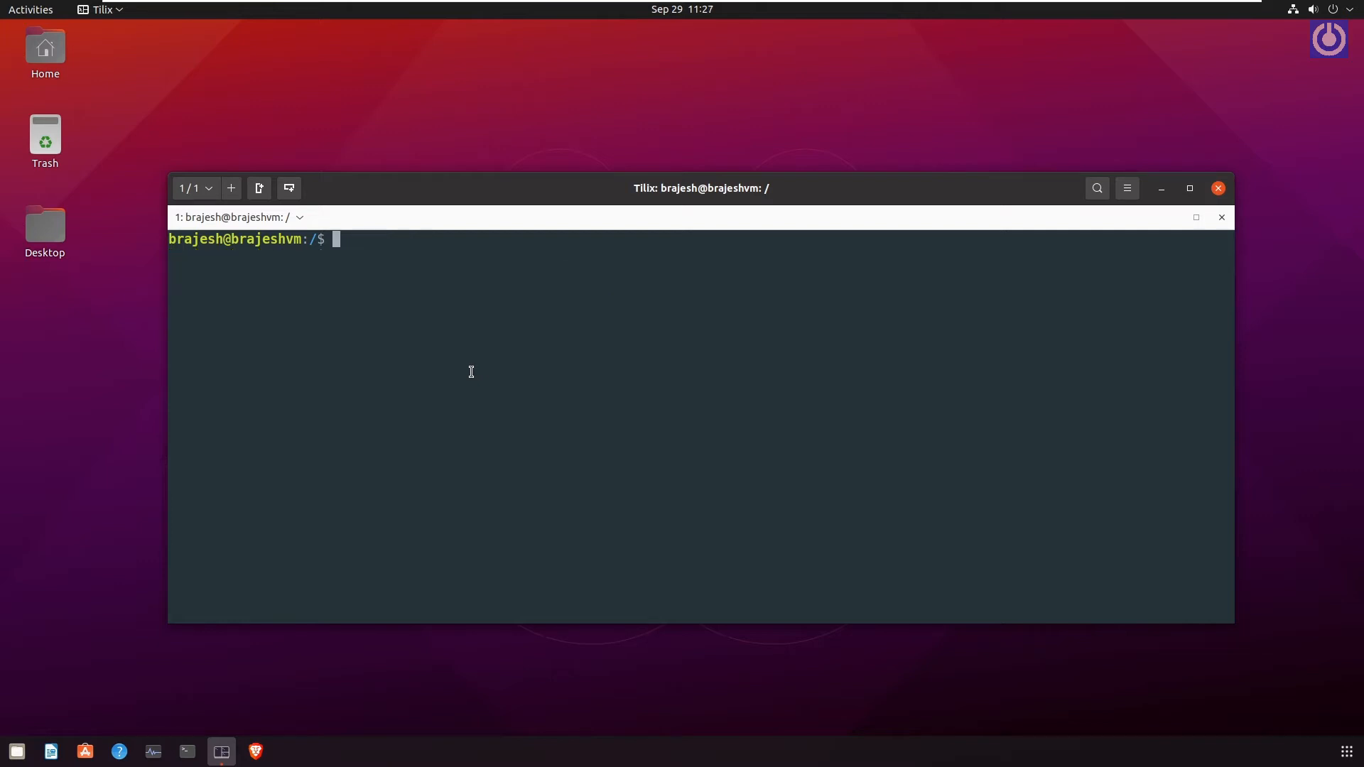
- Refresh apt package lists, then install docker.io and confirm with Y
text(sudo a)
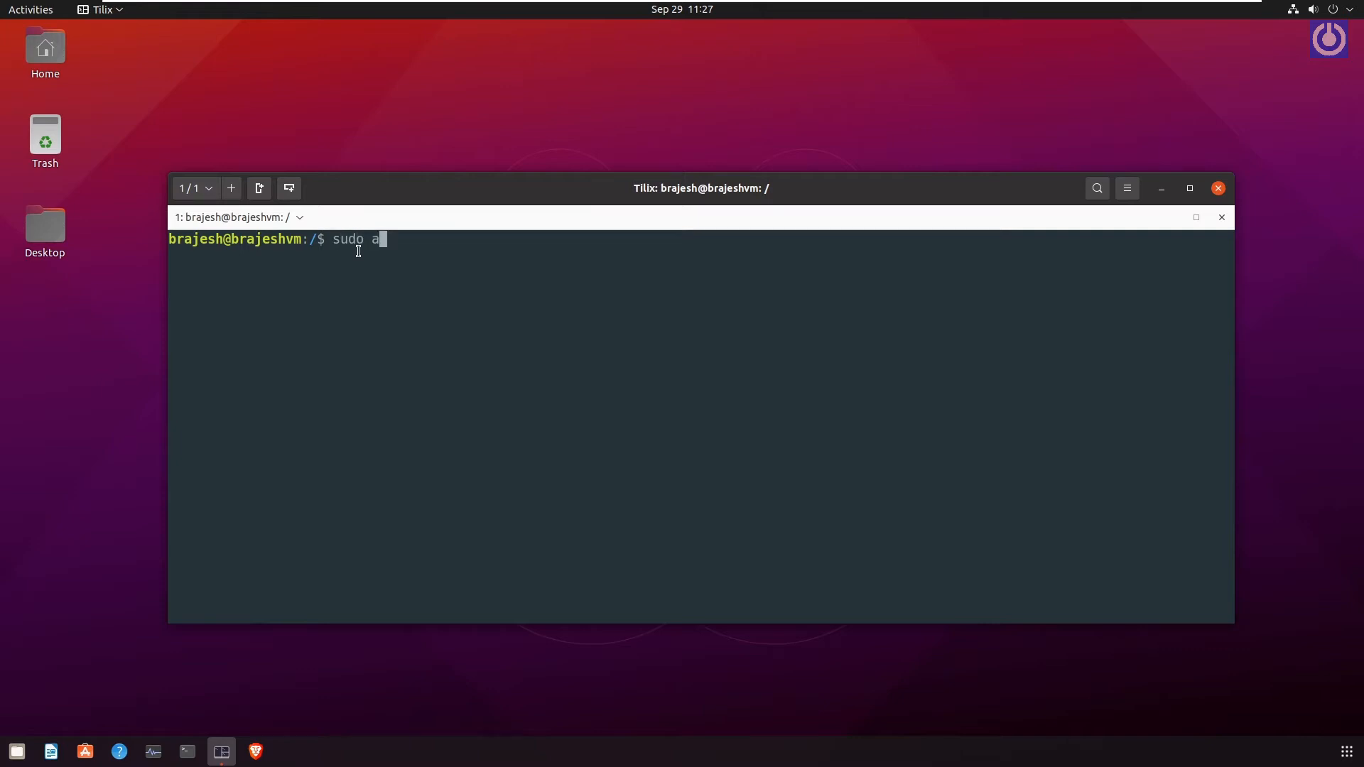
text(pt-get update)
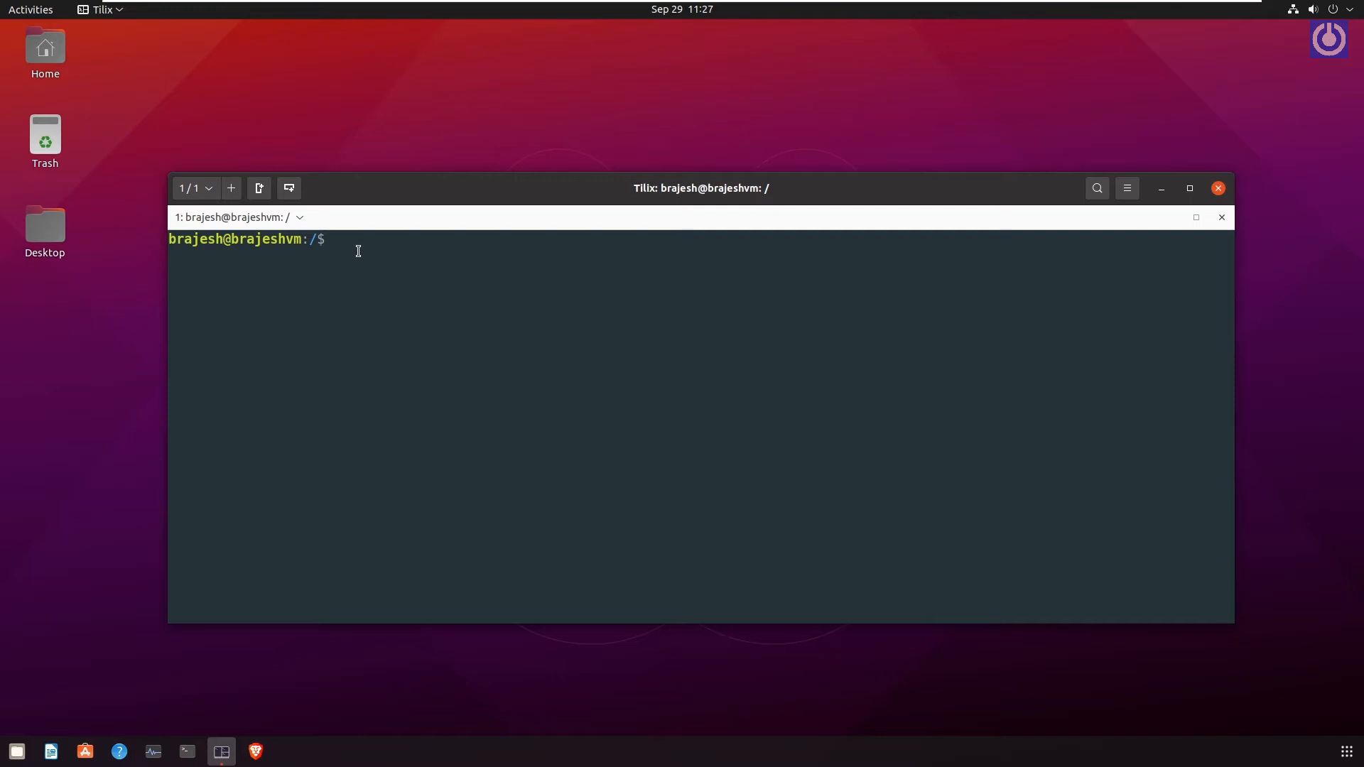
text(sudo a)
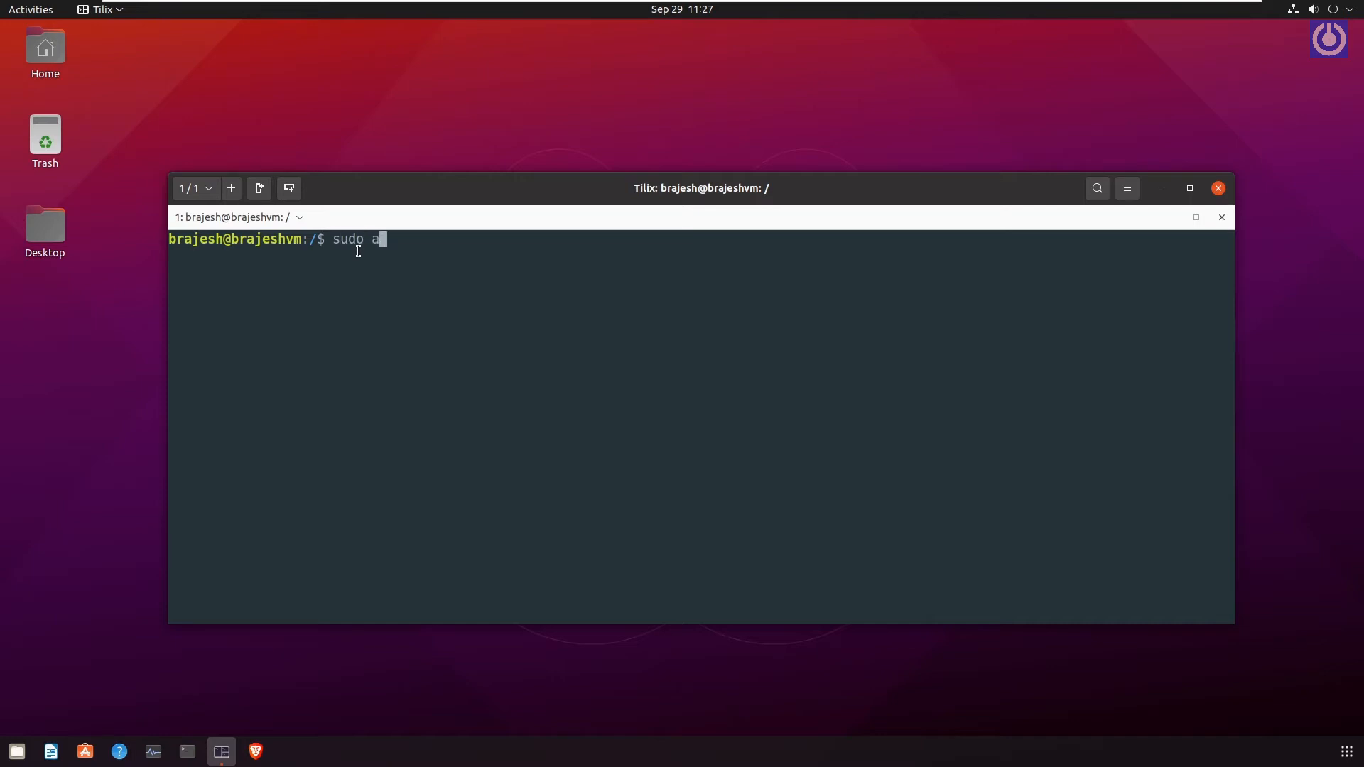
text(pt install docker)
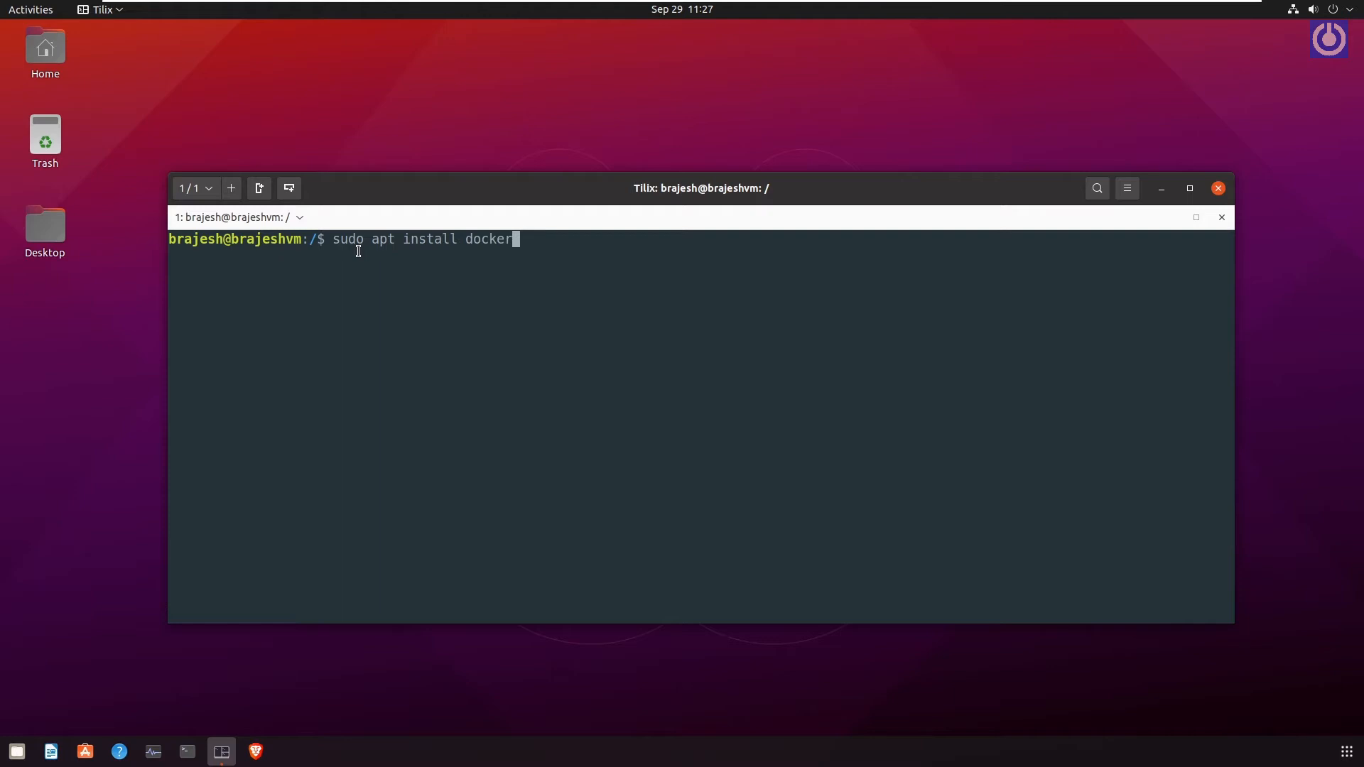
key(Return)
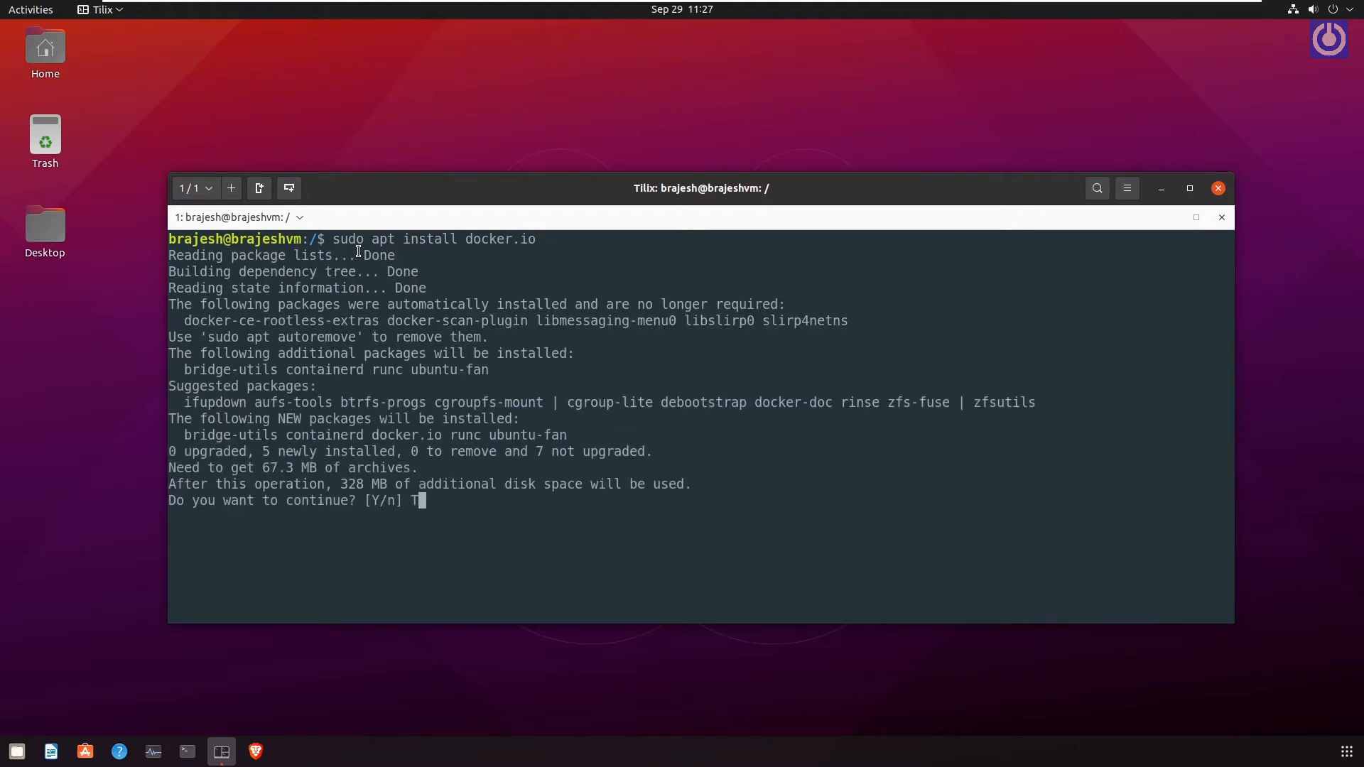
text(Y)
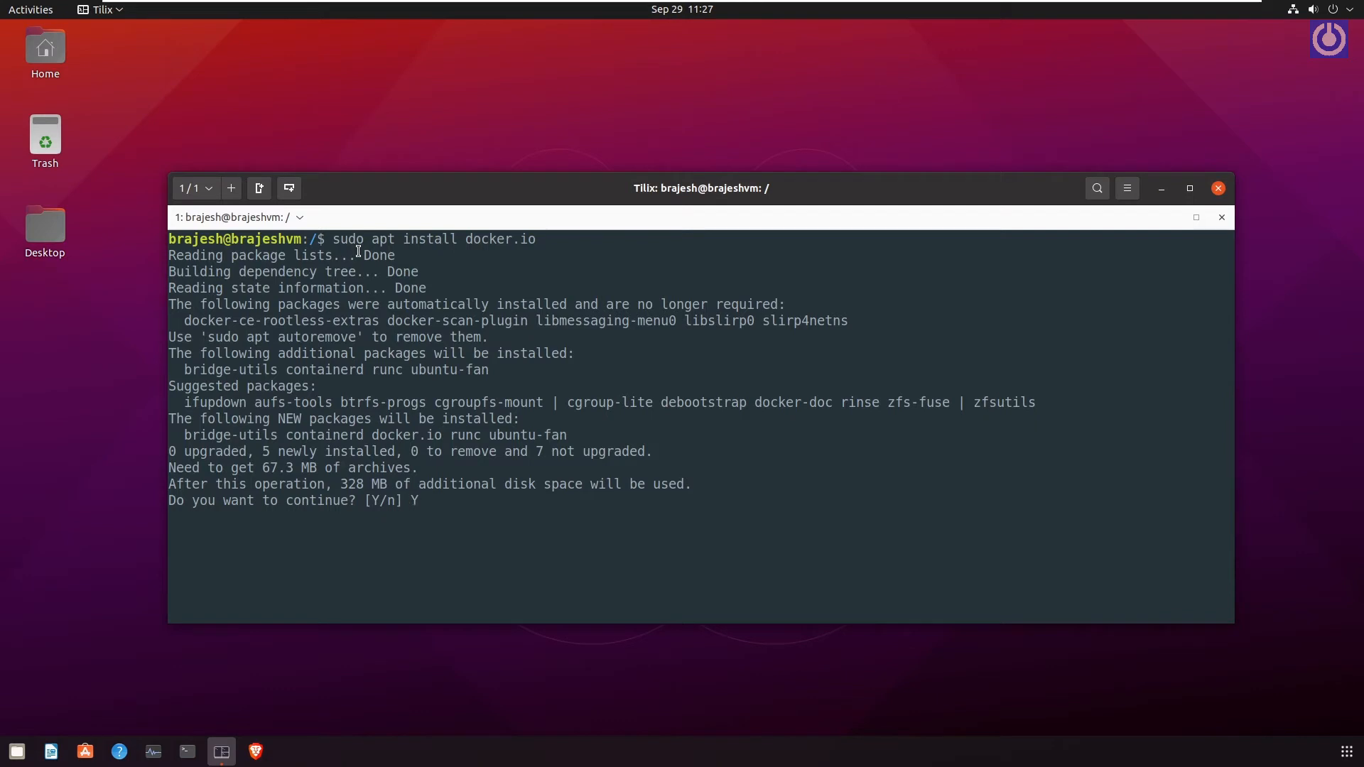
key(Return)
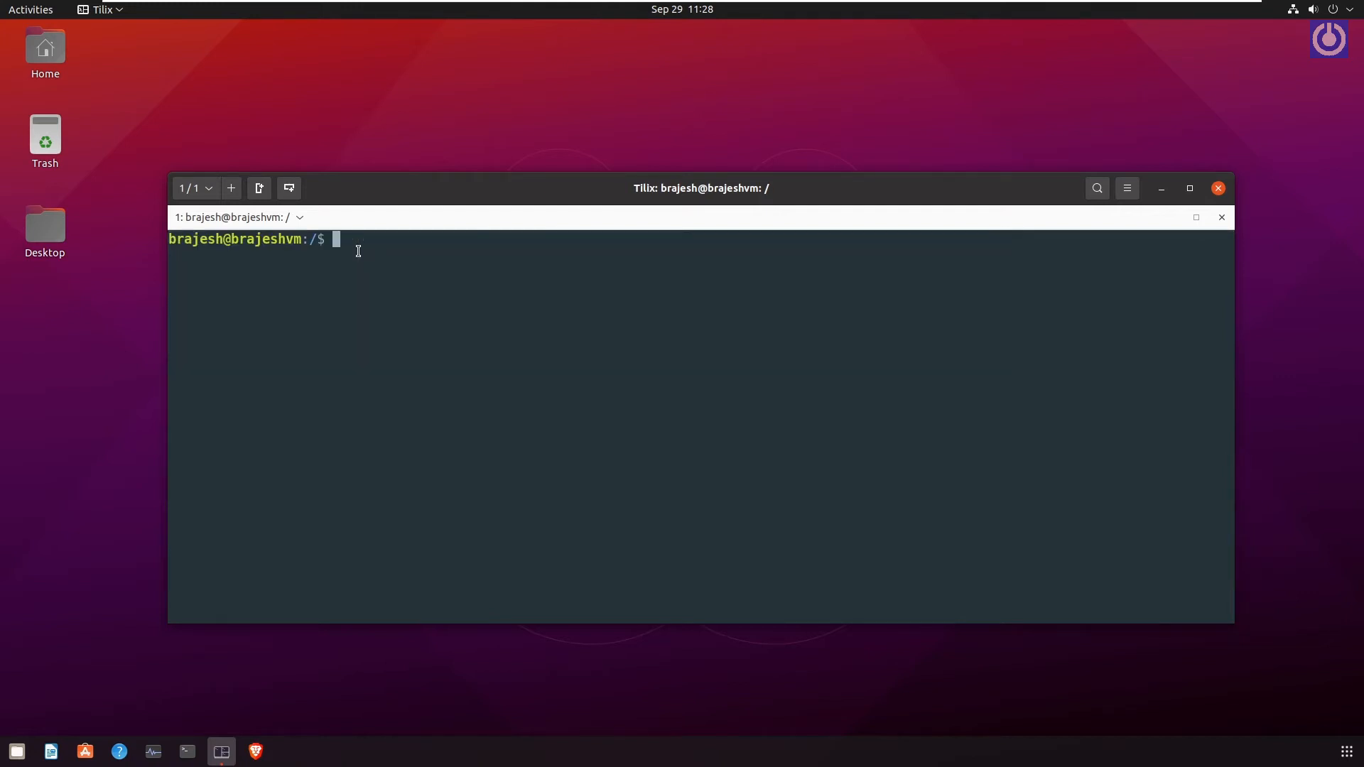
- Check 'sudo systemctl status docker' shows the service active and running, then clear
text(sudo)
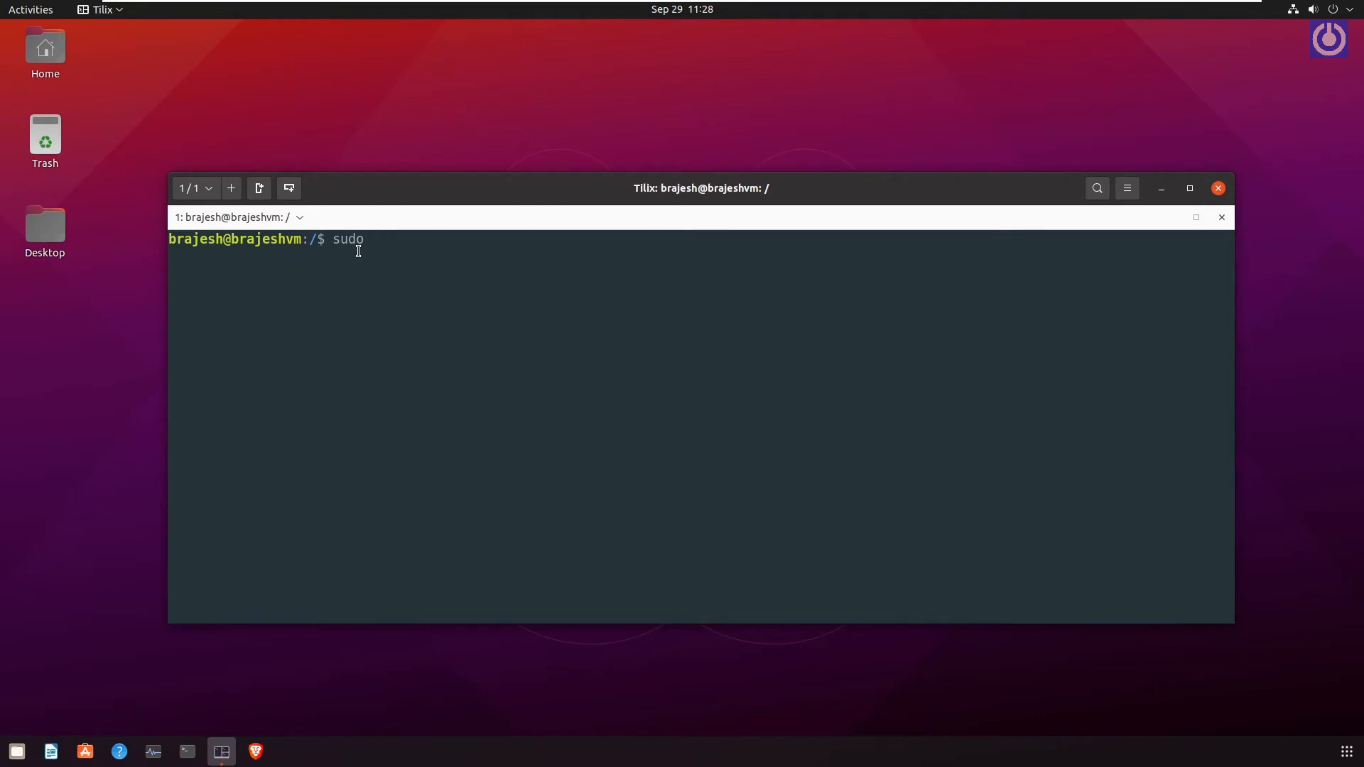
text(system)
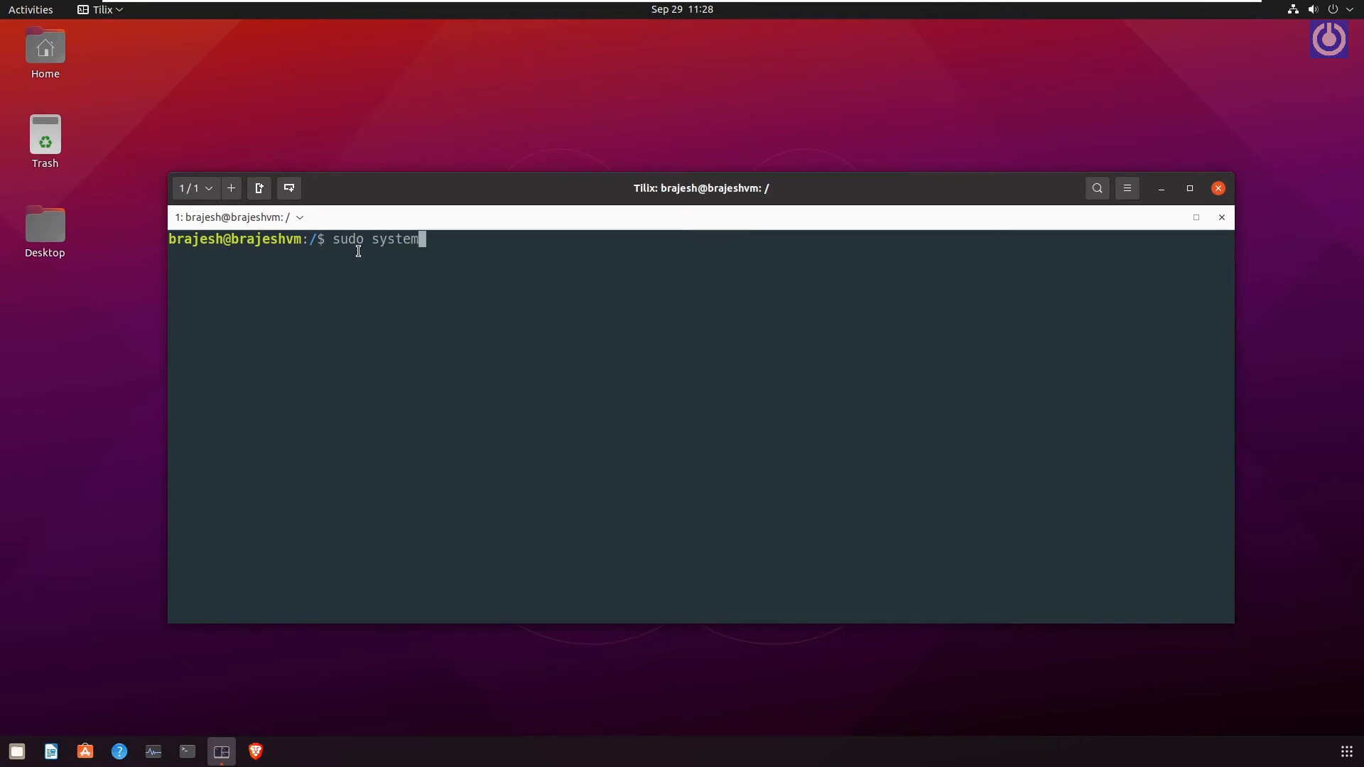
text(ctl)
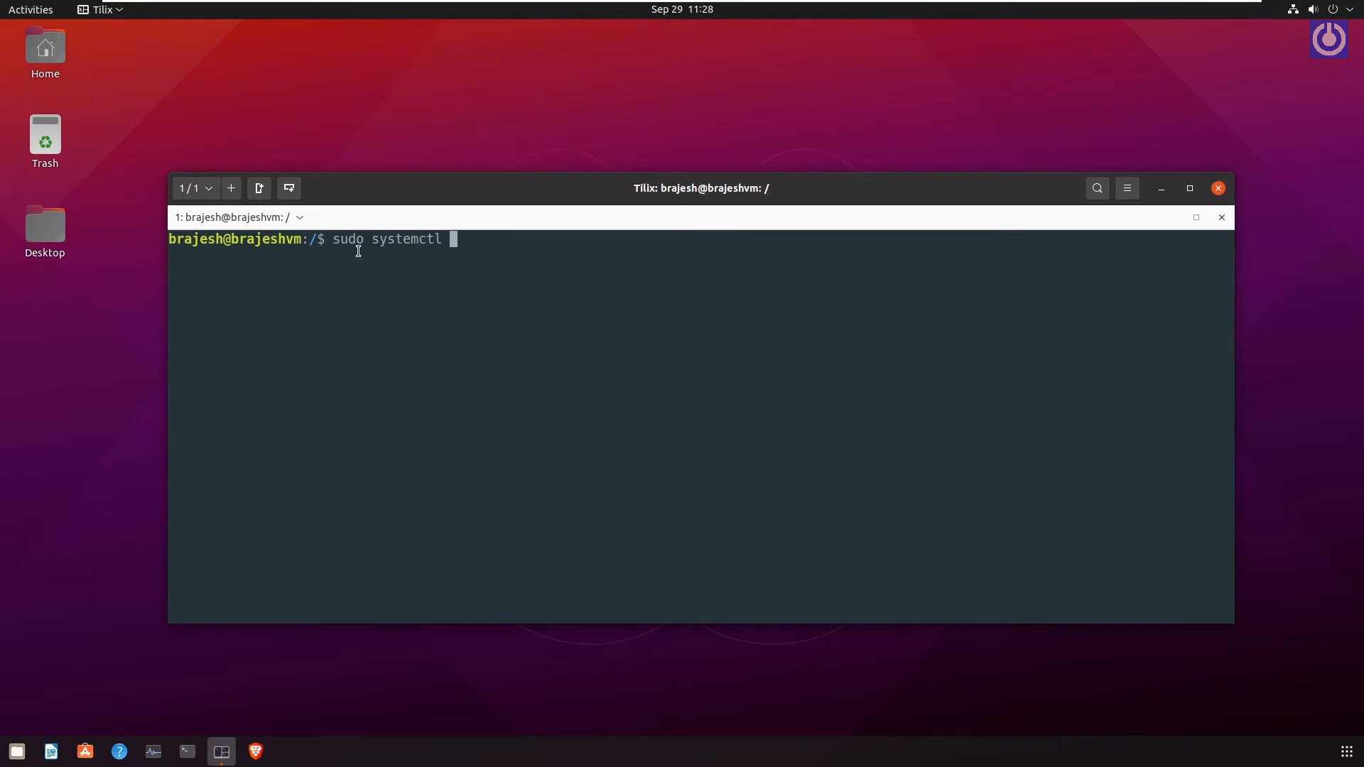
text(status)
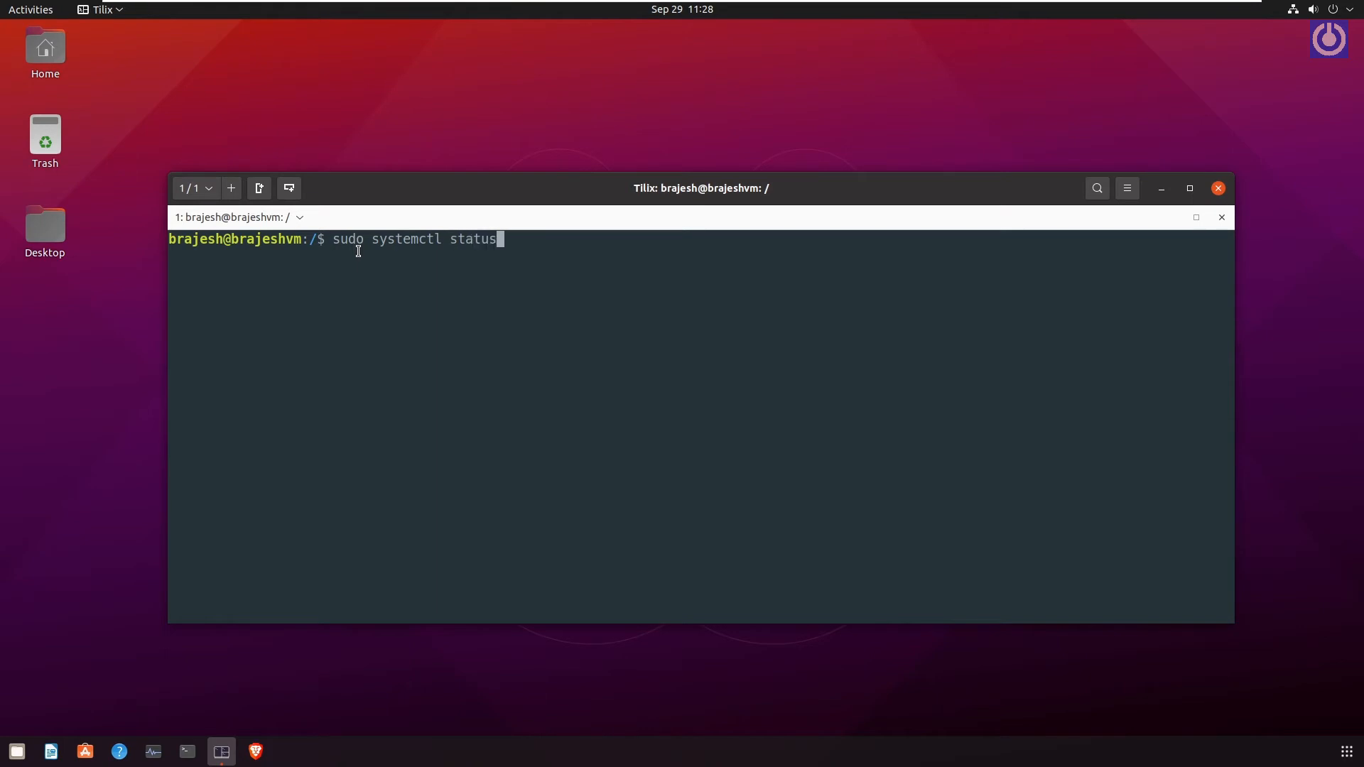
text(docker)
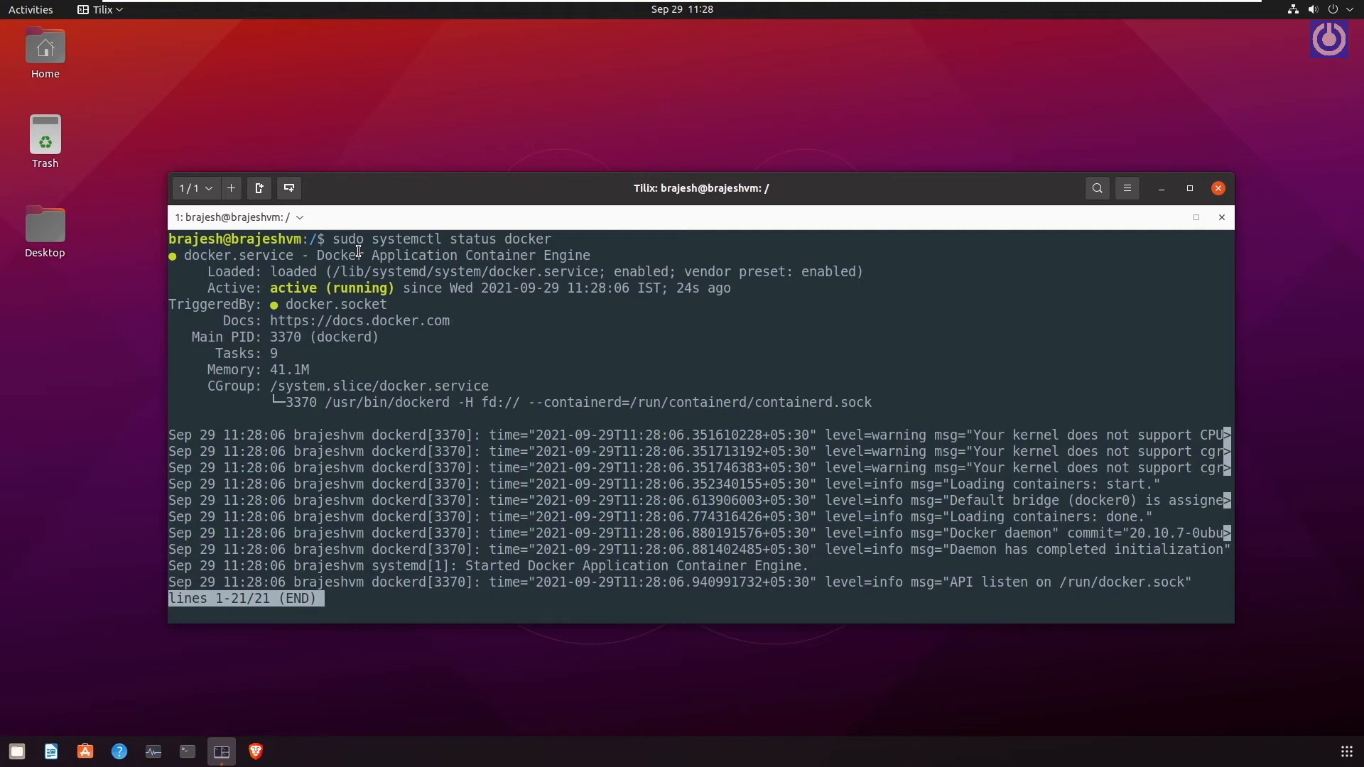
text(clear)
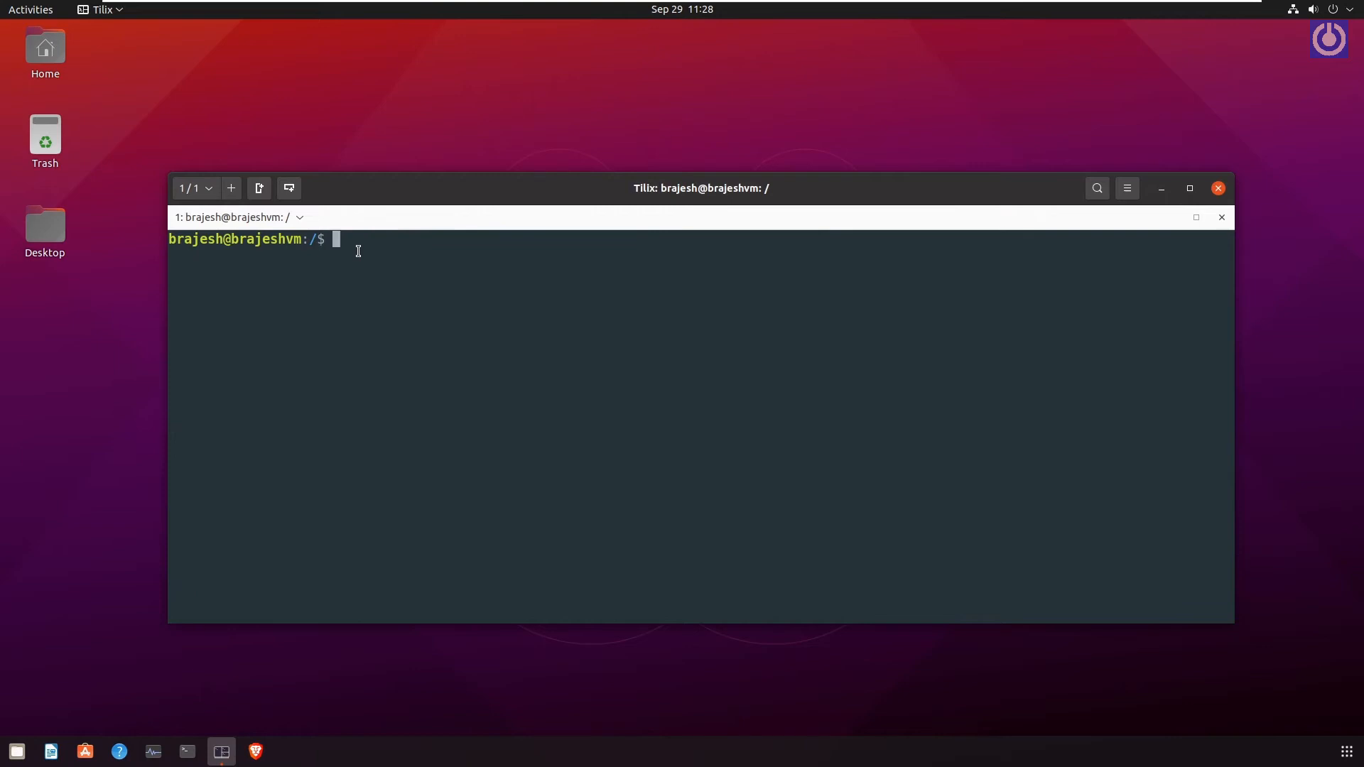
- Enable the Docker service at boot with 'sudo systemctl enable docker'
text(sudo s)
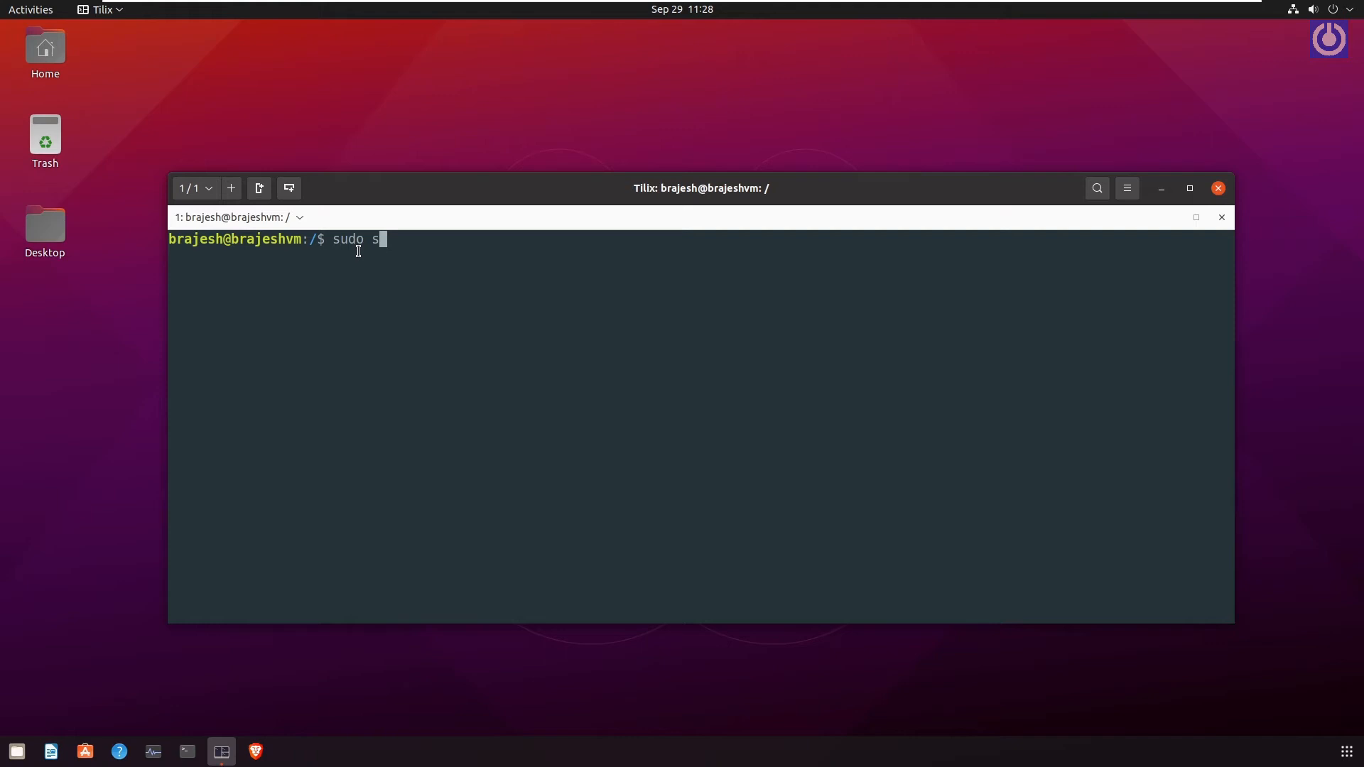
text(ystemctl en)
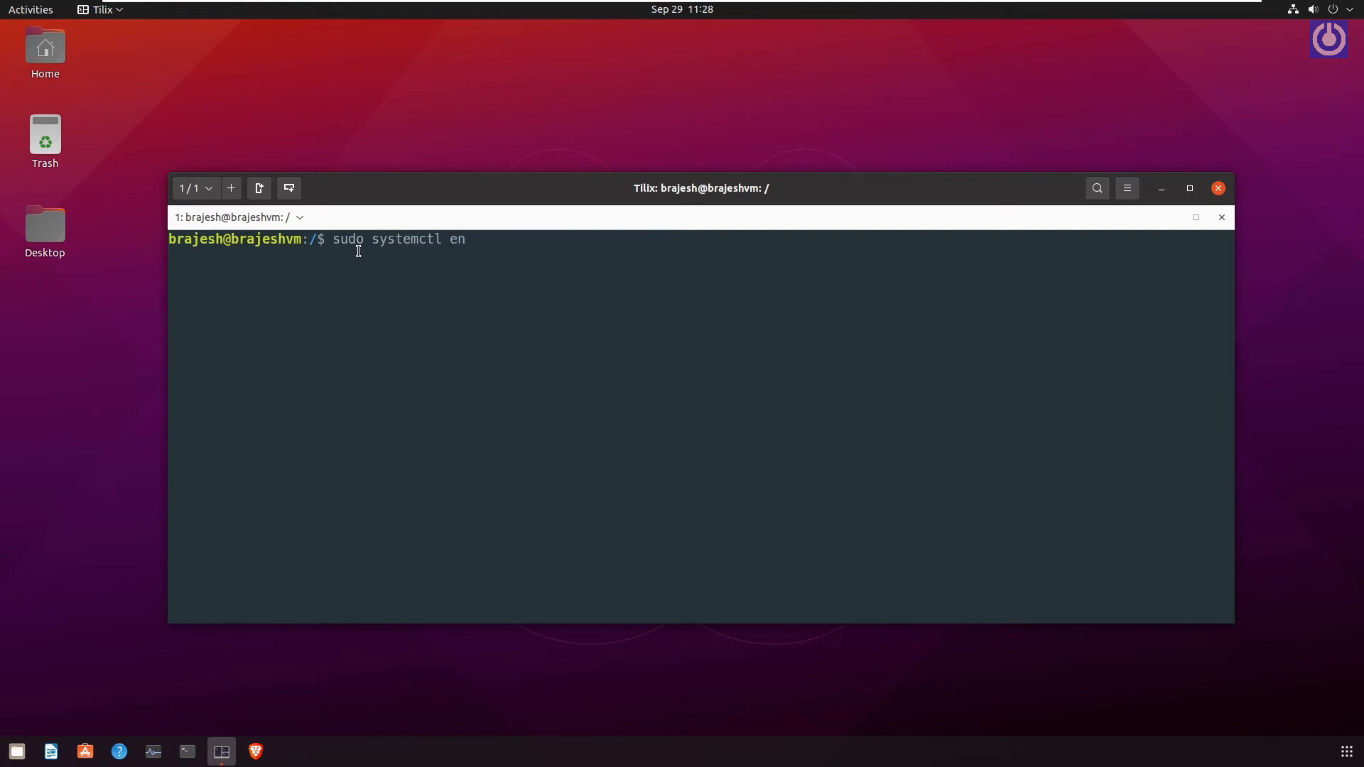
text(able doc)
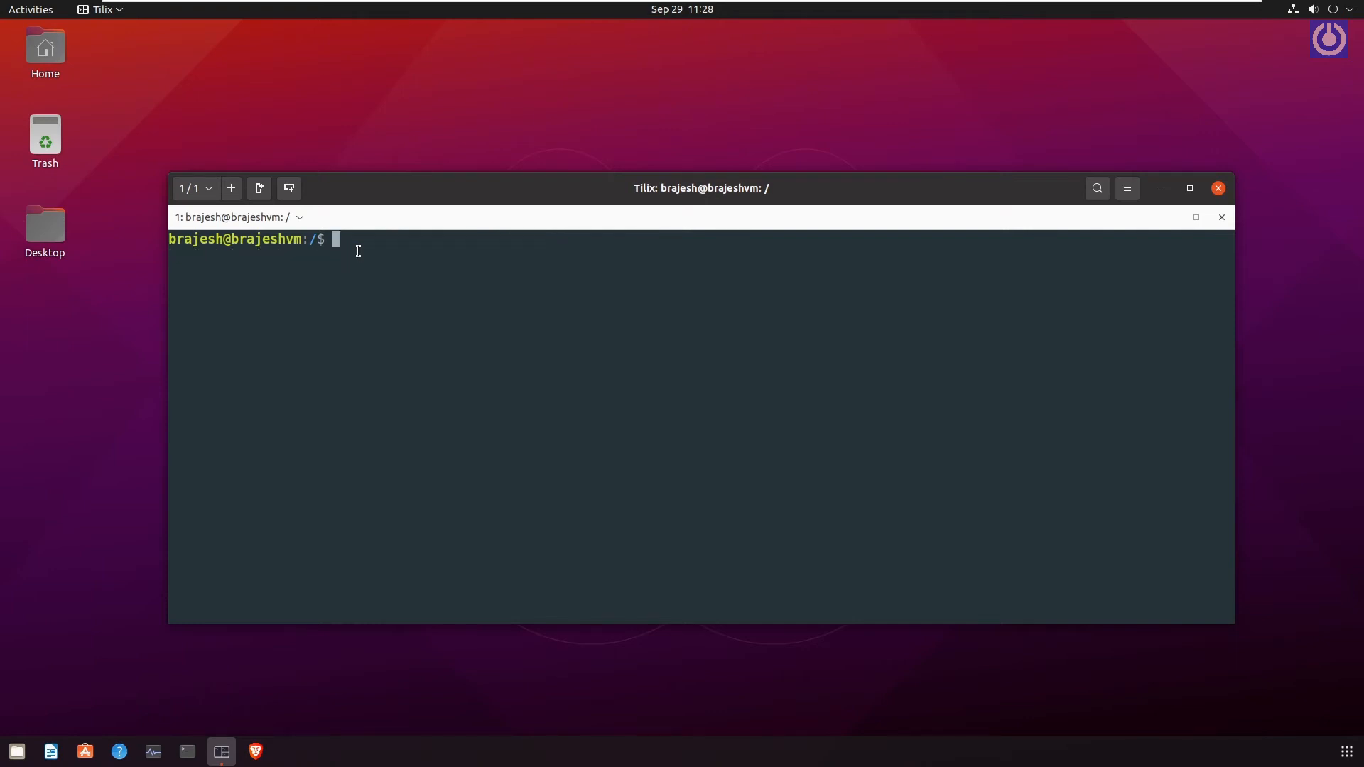
- Confirm docker ps lists no containers, then pull the pihole/pihole image
text(docker ps)
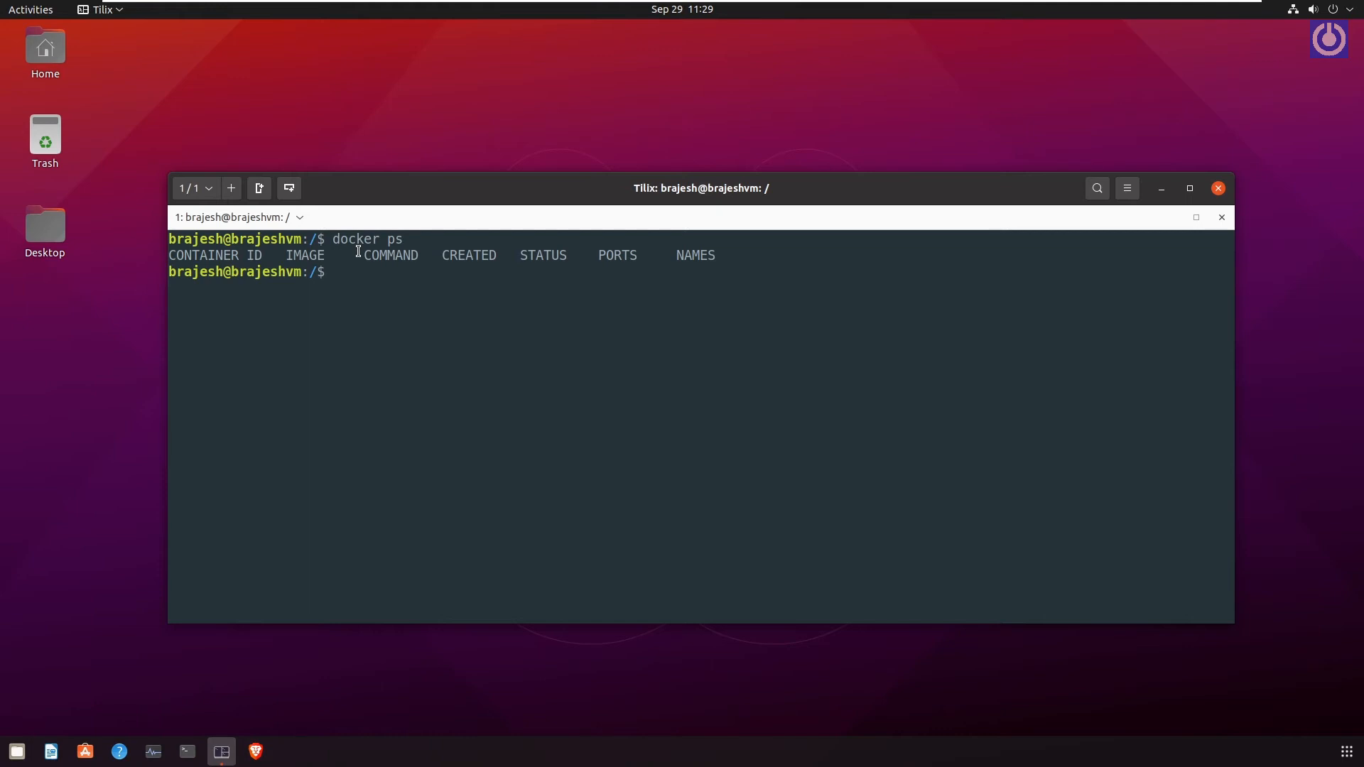
text(s)
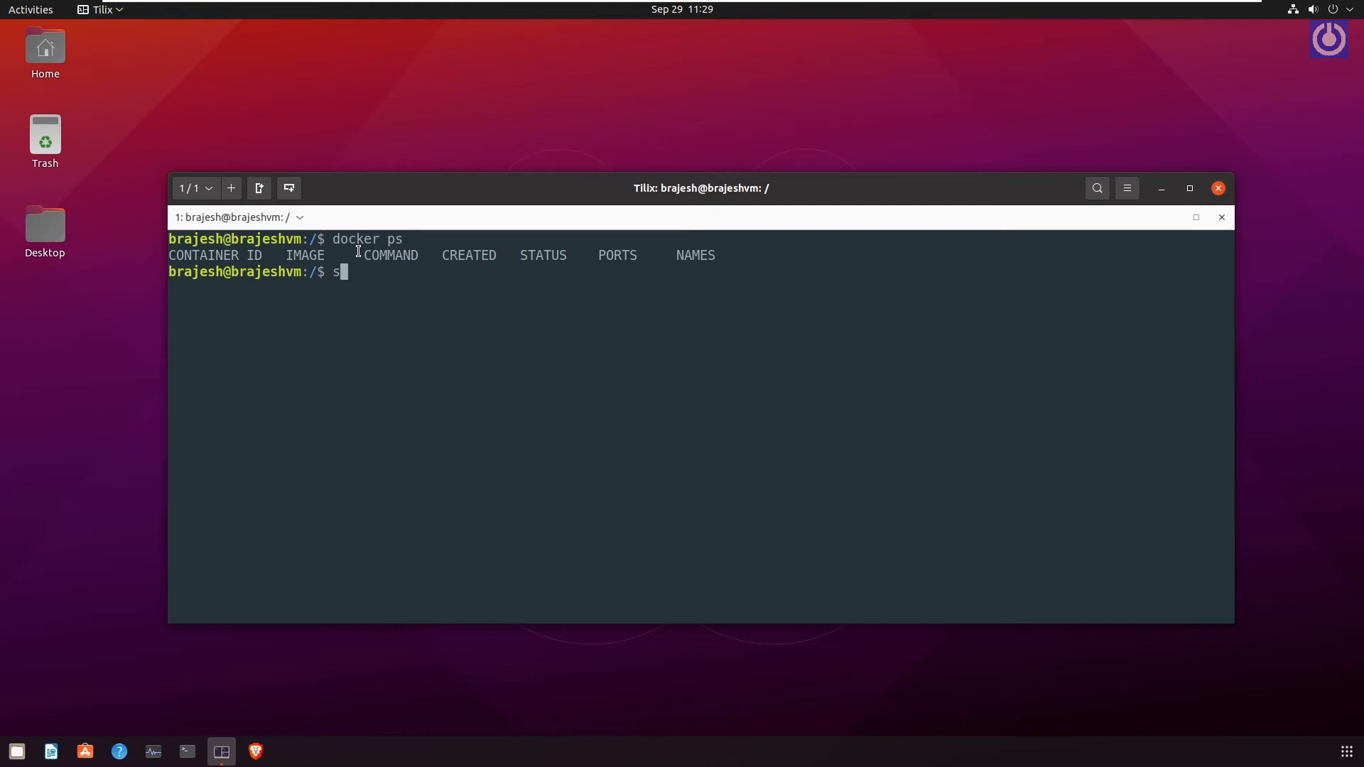
text(docker pu)
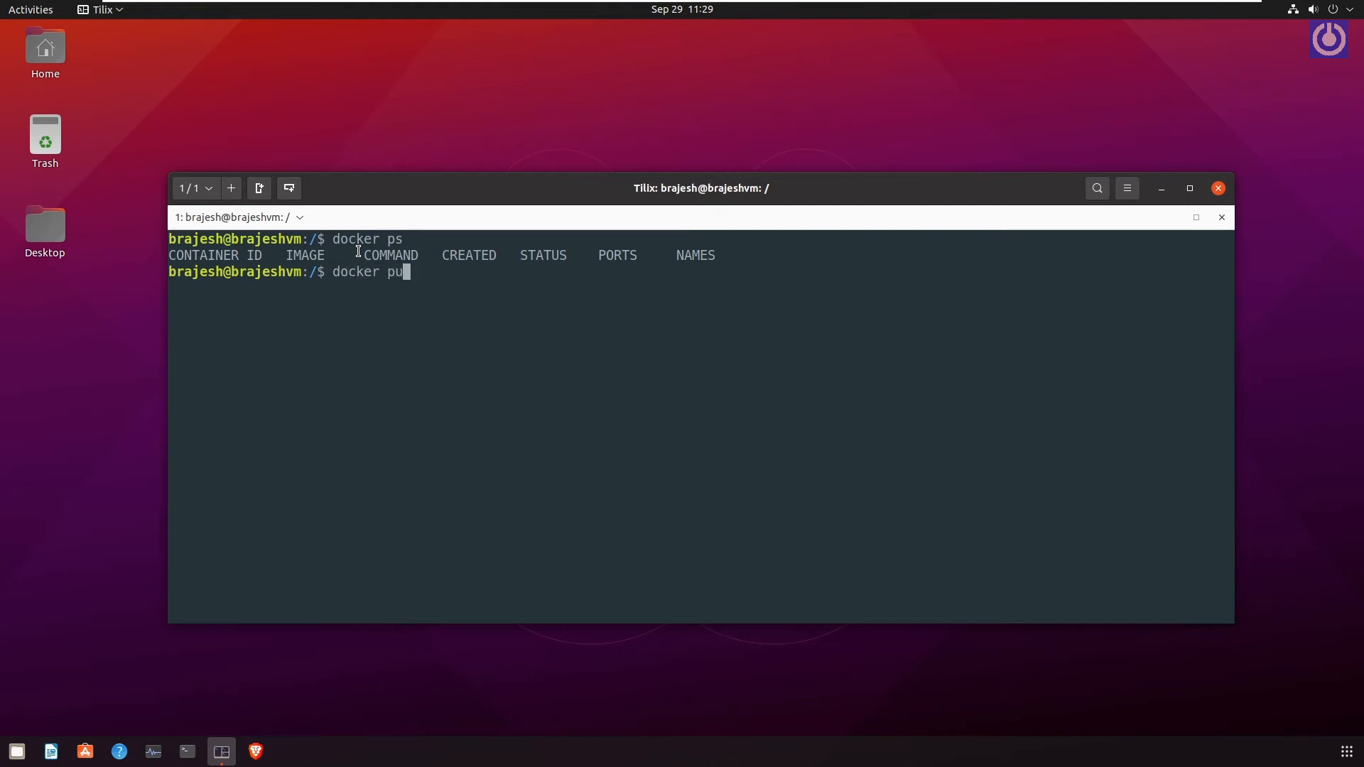
text(ll pihole/)
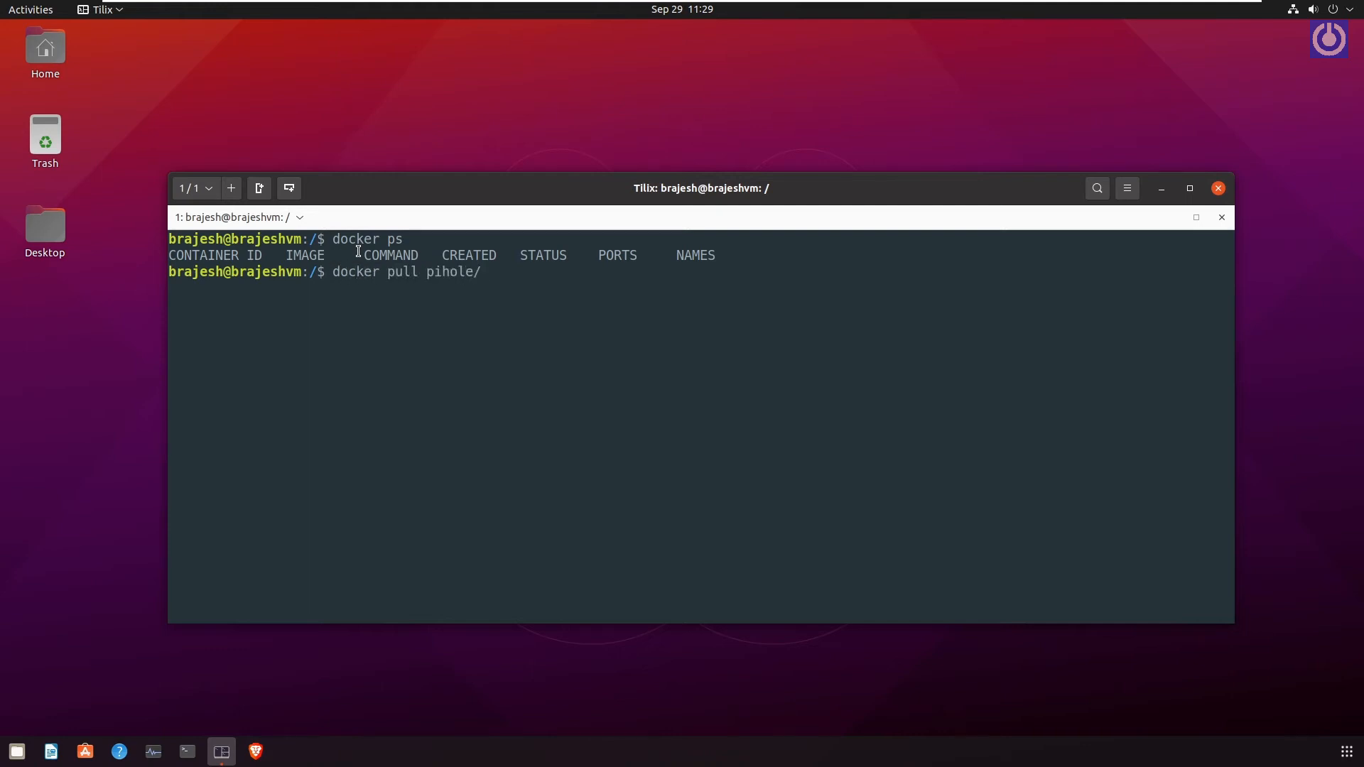
text(pihole)
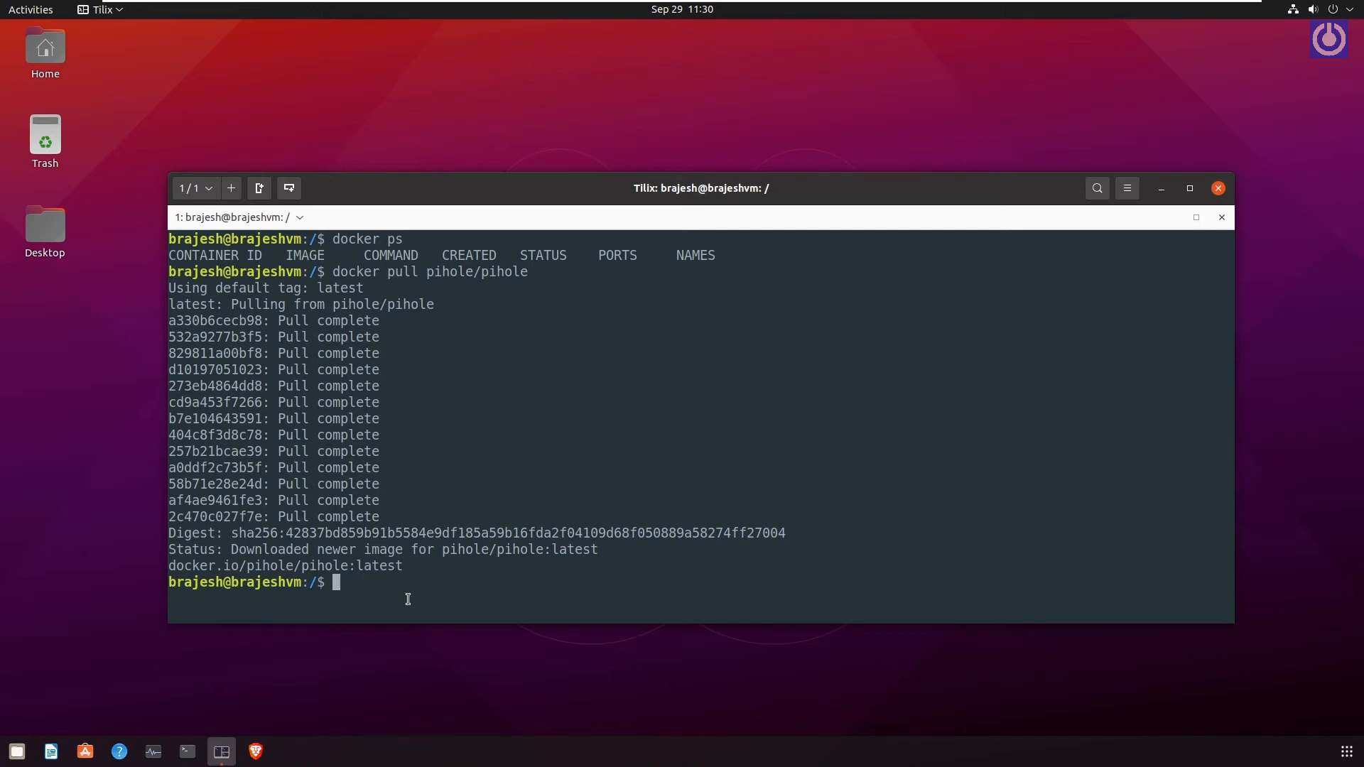
text(docker im)
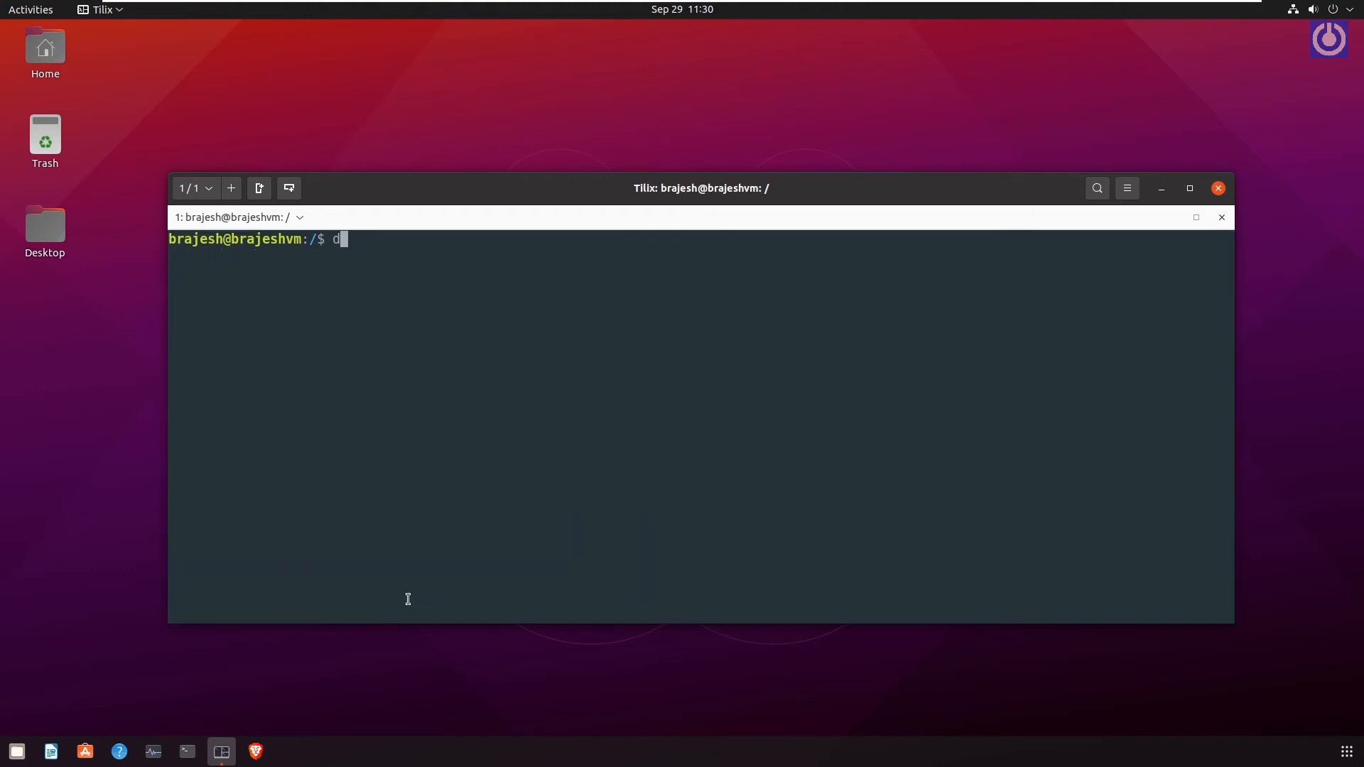
- List the pihole/pihole latest image (338MB) with docker images, then confirm docker ps shows nothing running
text(ocker images)
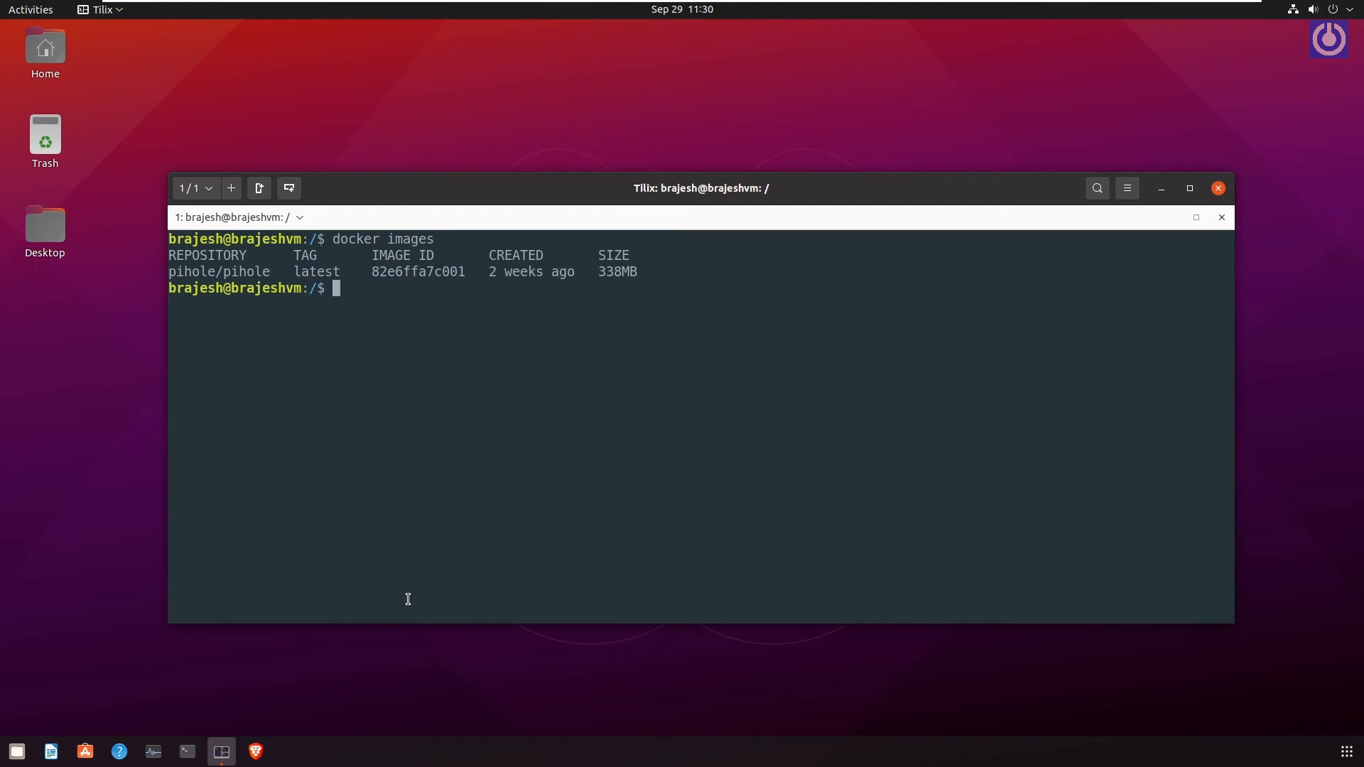
text(docker p)
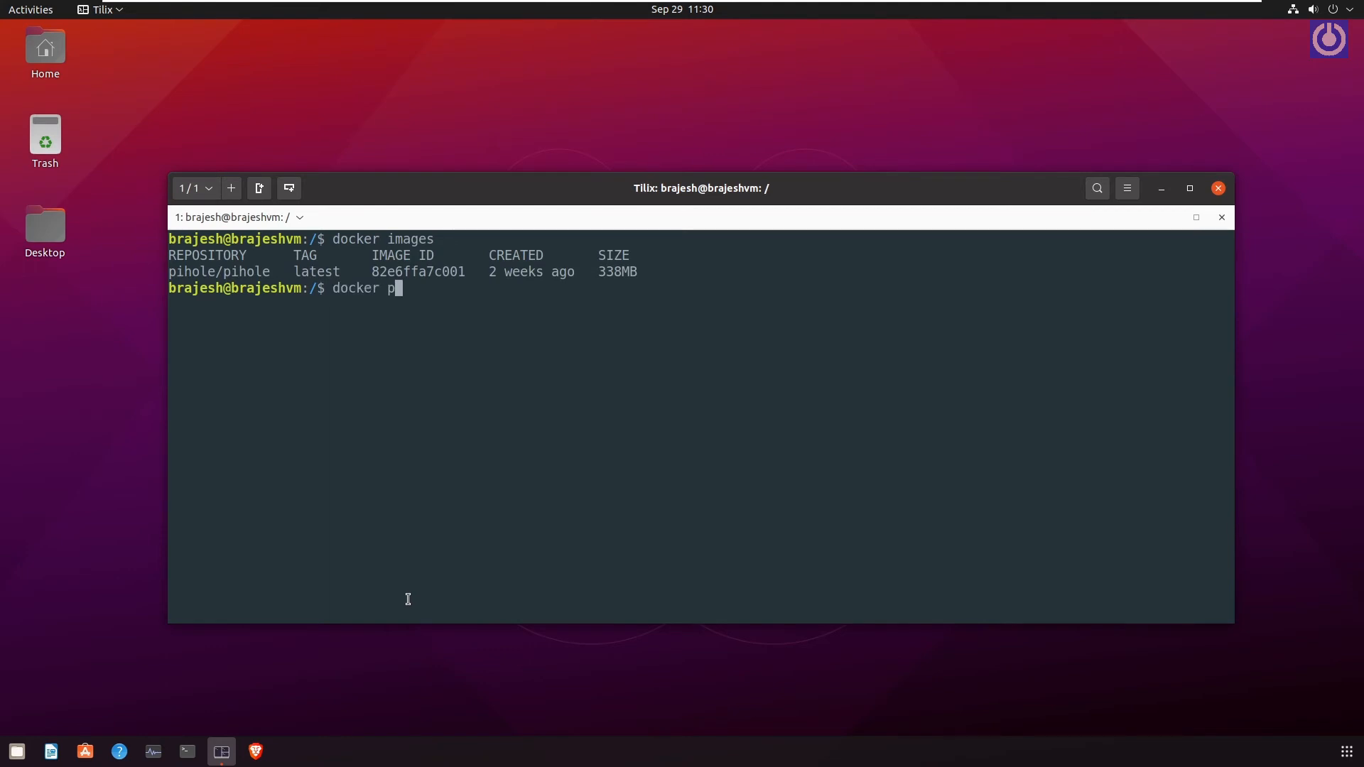
key(Return)
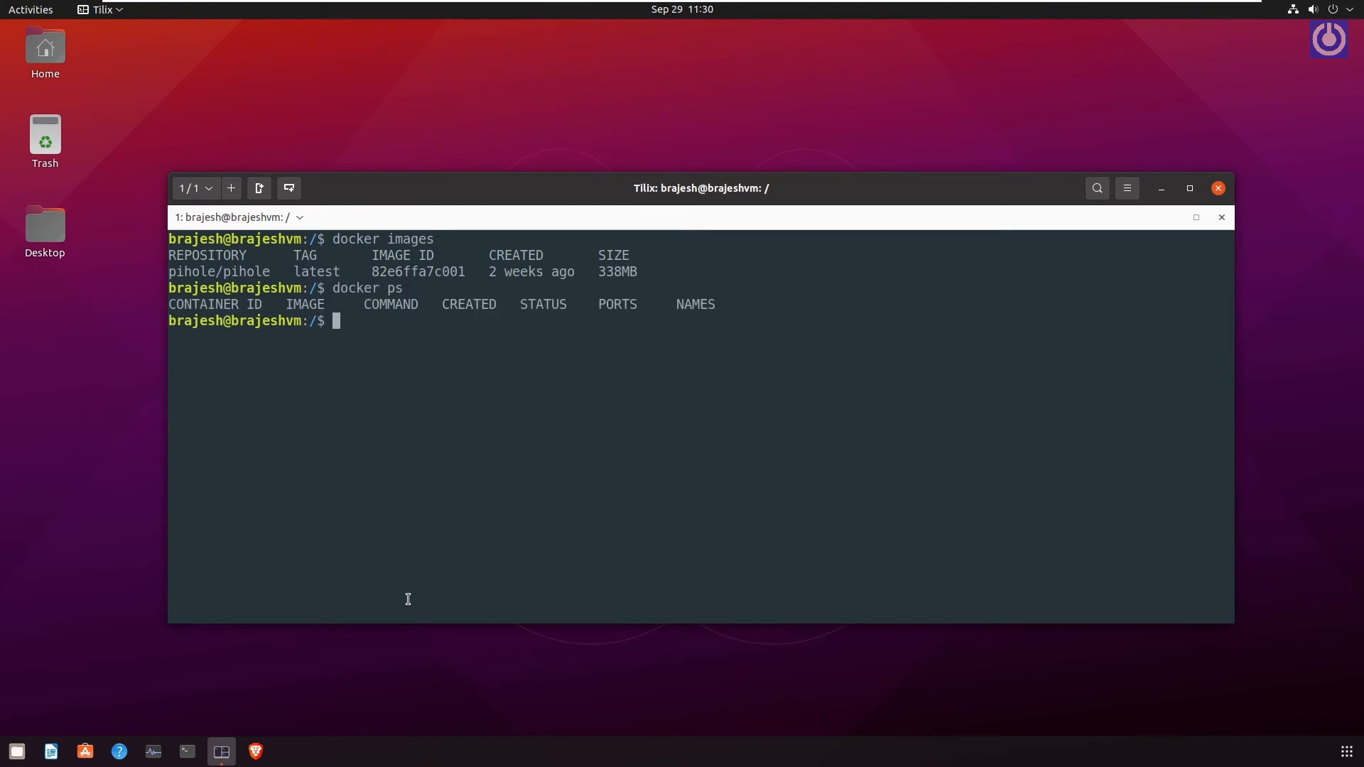
- Run pihole/pihole detached with -i -t, -p 80:80, correcting '-rm' to '--rm' after the error
text(docker)
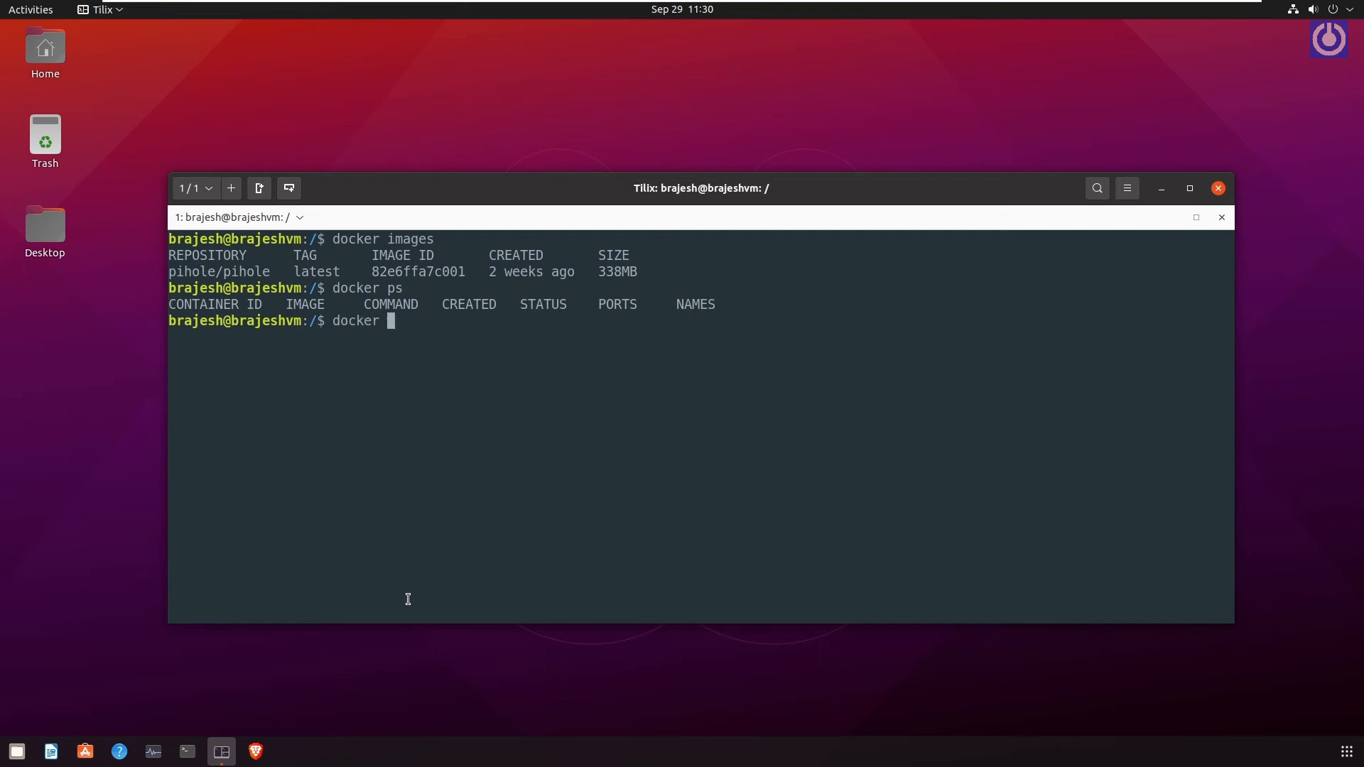
text(container run)
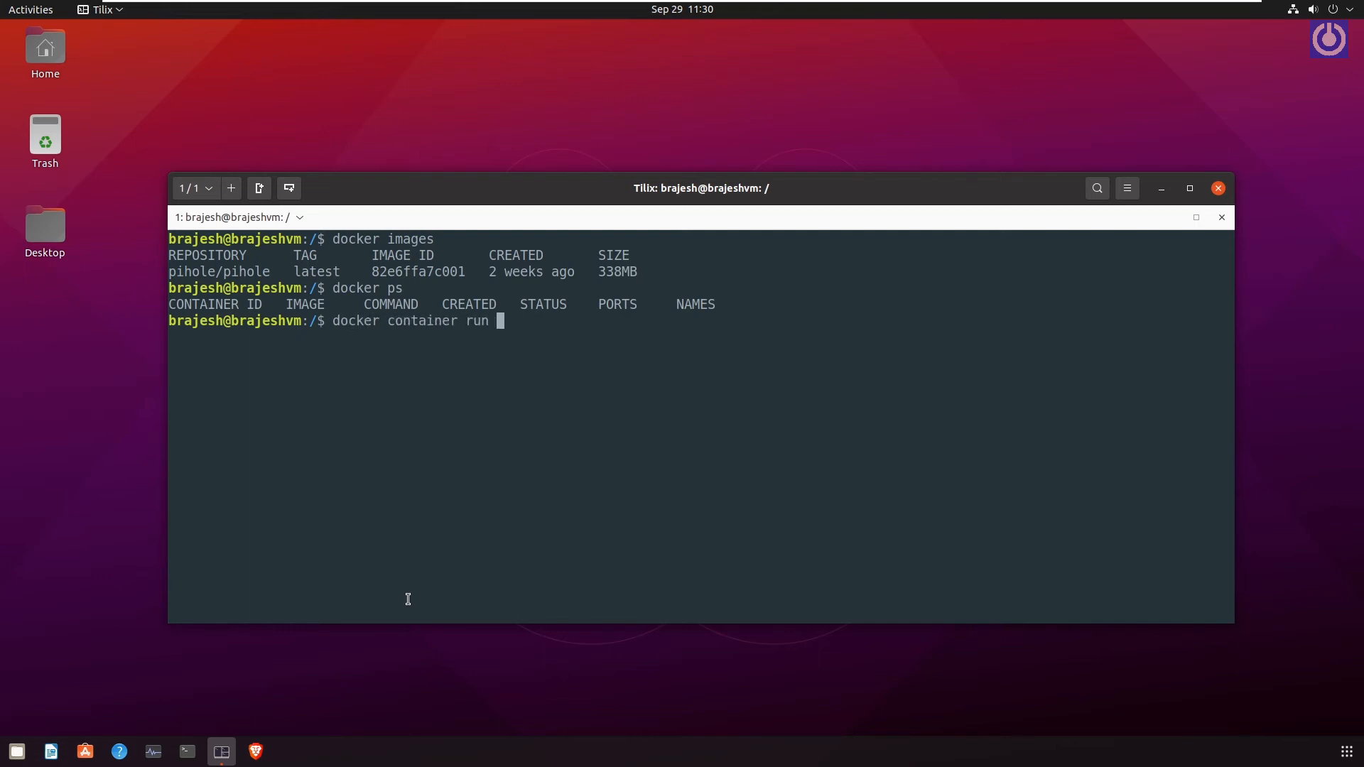
text(-d -i)
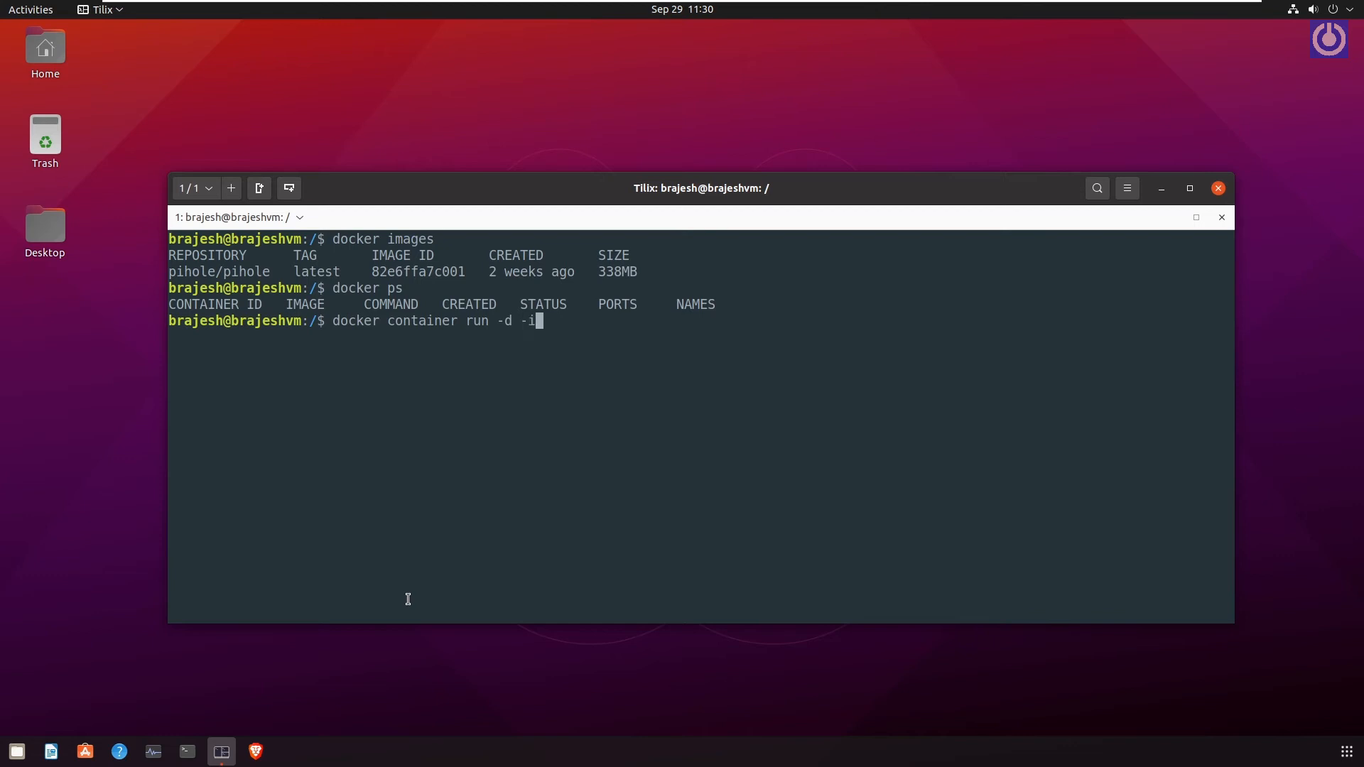
text(-t)
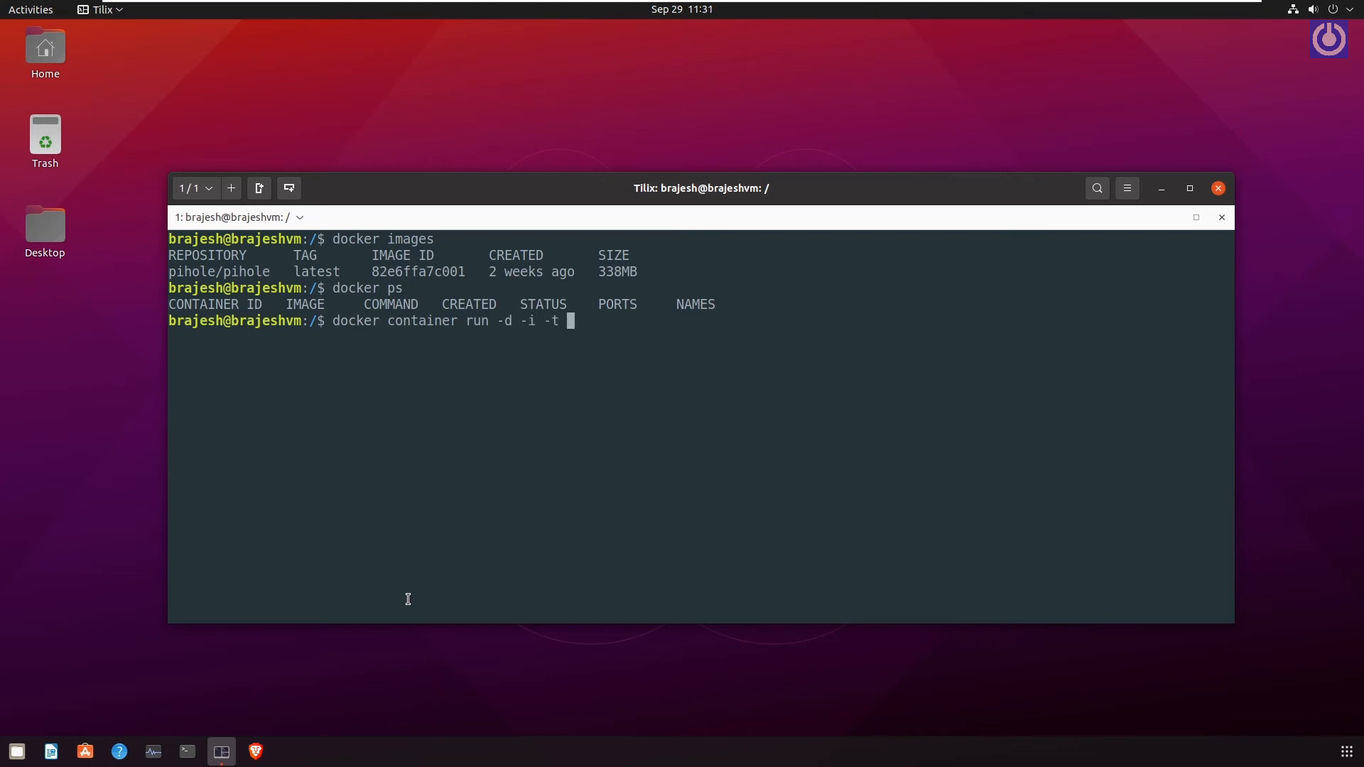
text(-p 80)
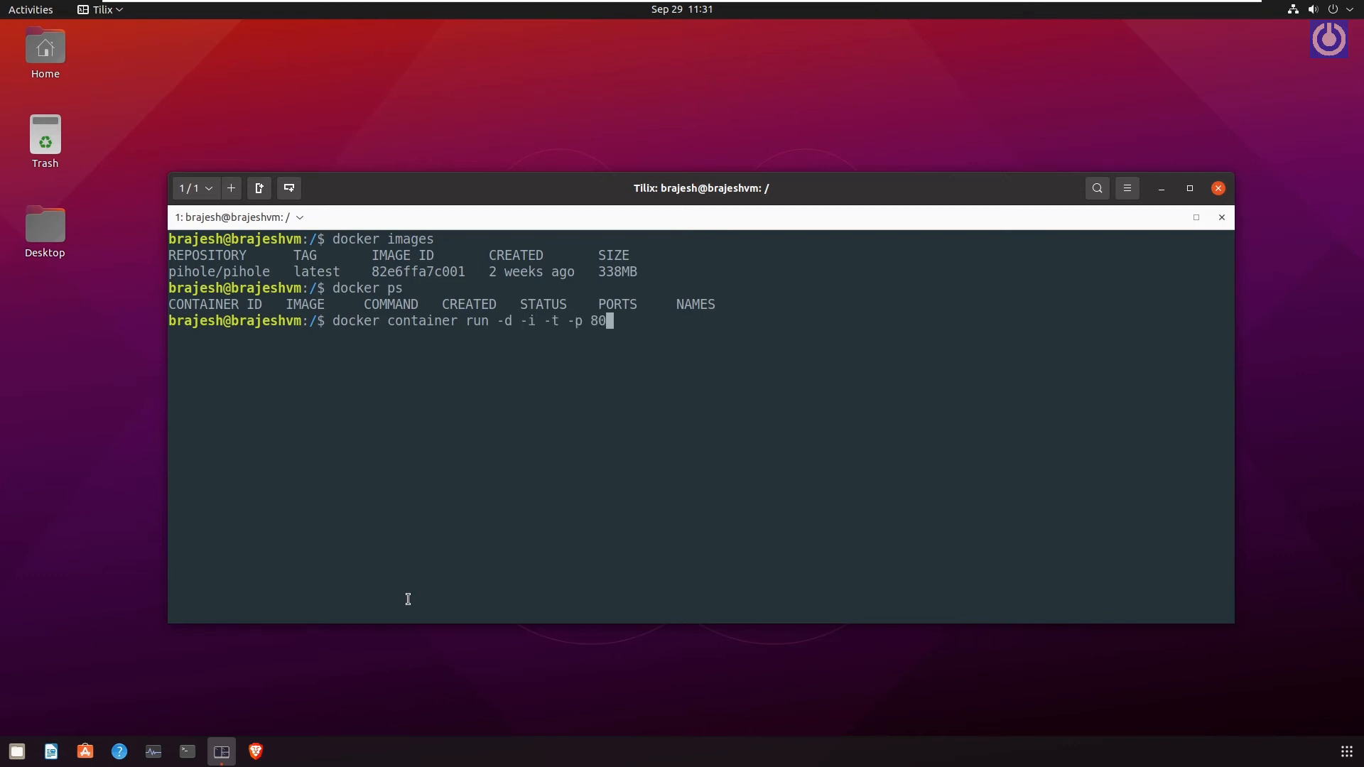
text(:80)
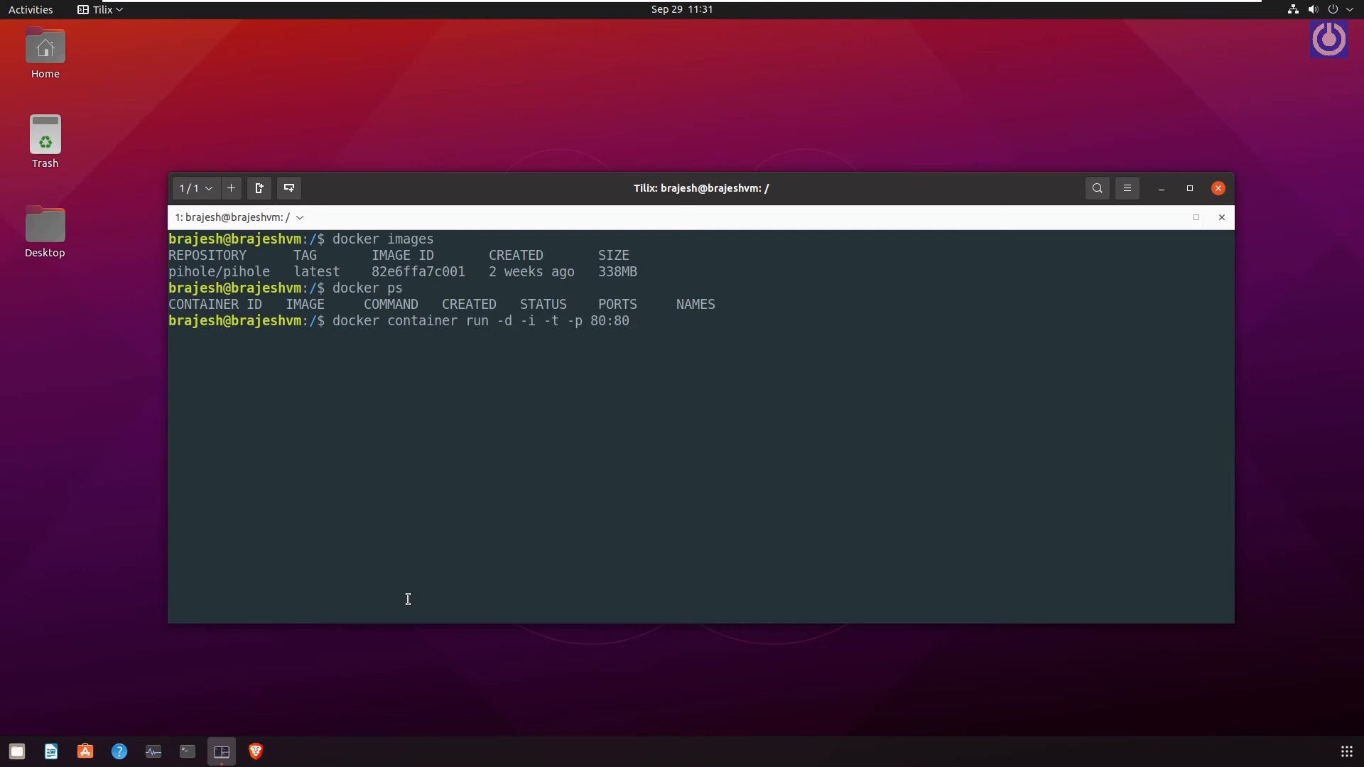
text(-rm pih)
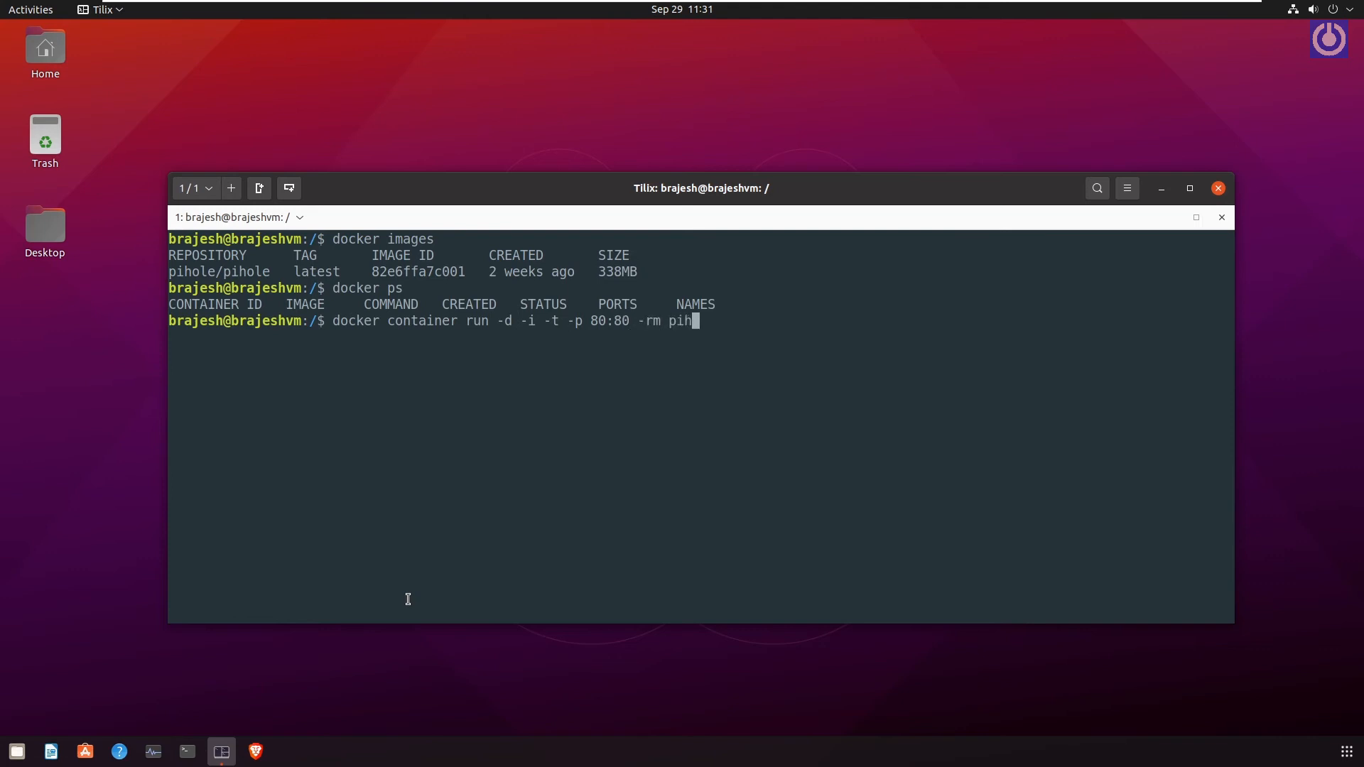
text(ole/pihole)
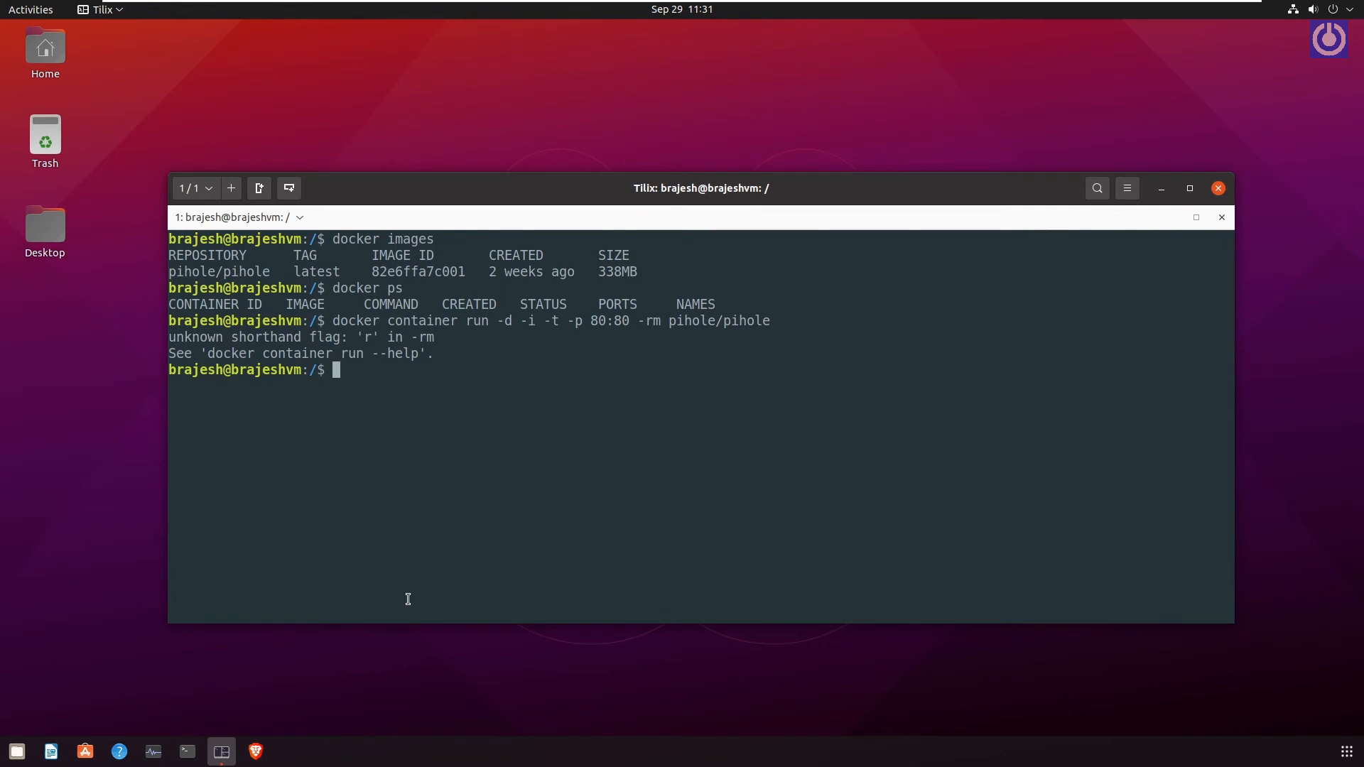
key(Up)
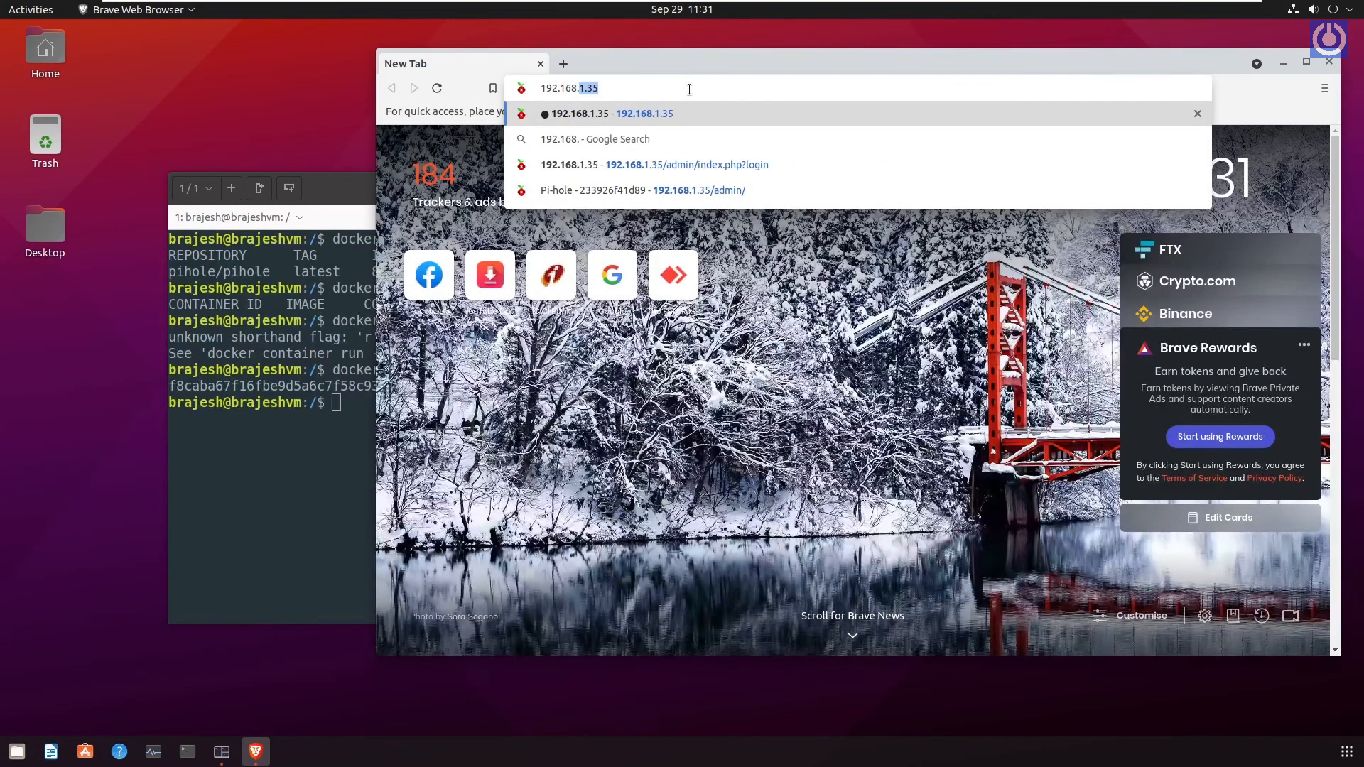
- Browse to 192.168.1.35 and follow the link to the Pi-hole admin panel
key(Return)
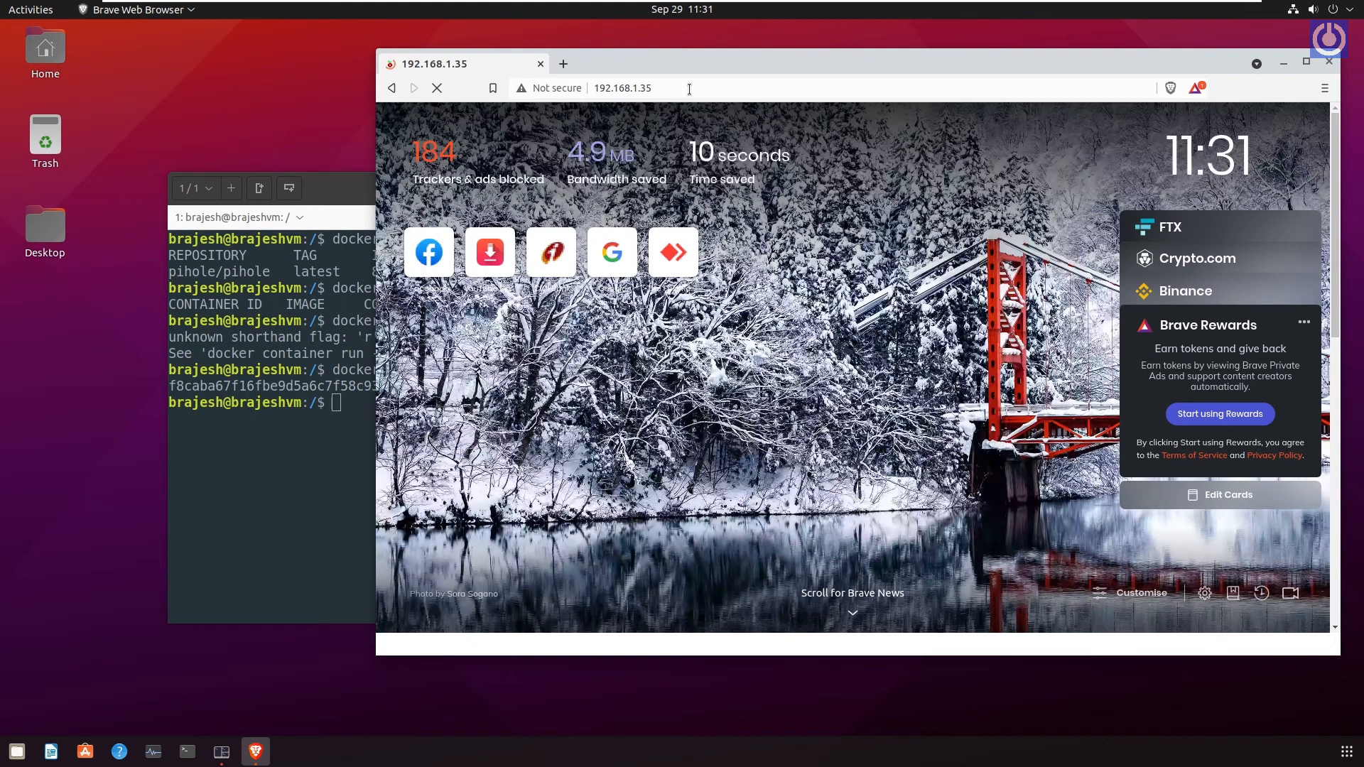
key(Return)
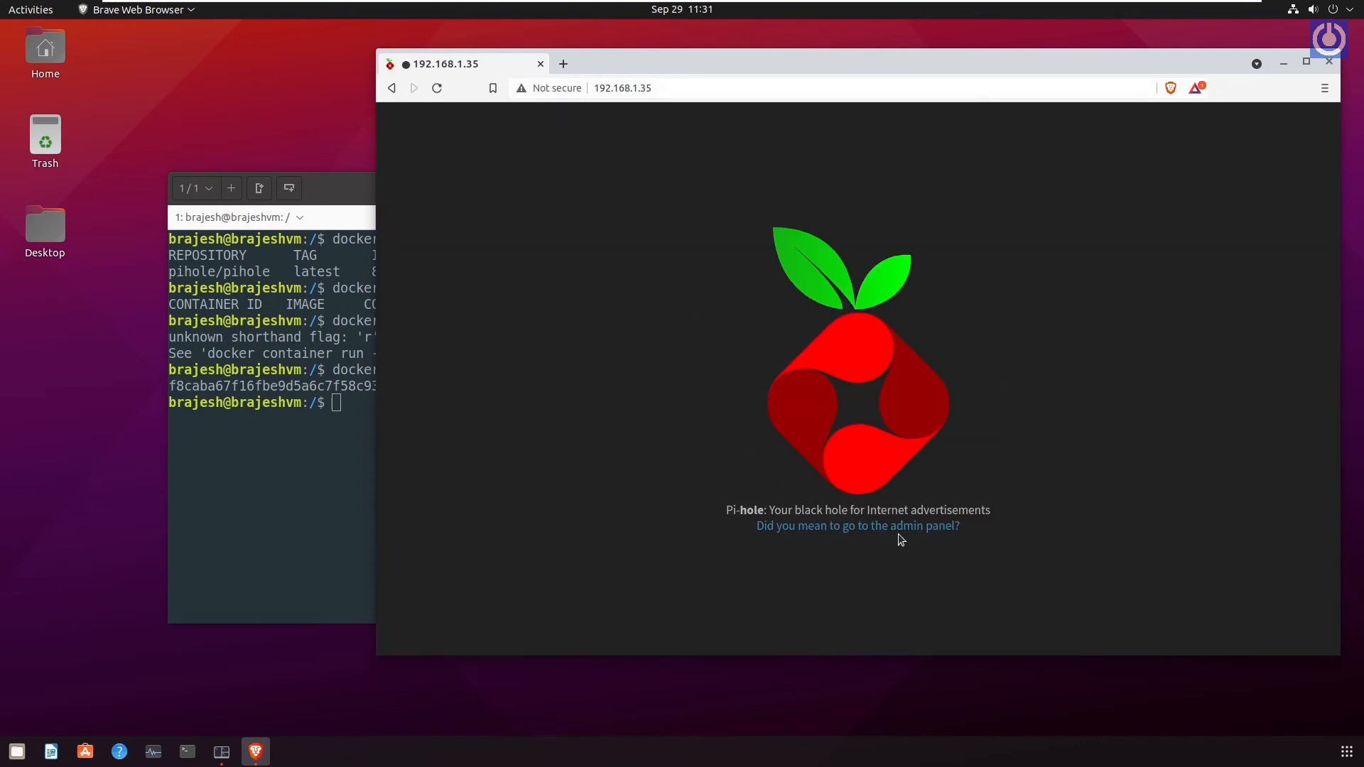
click(857, 525)
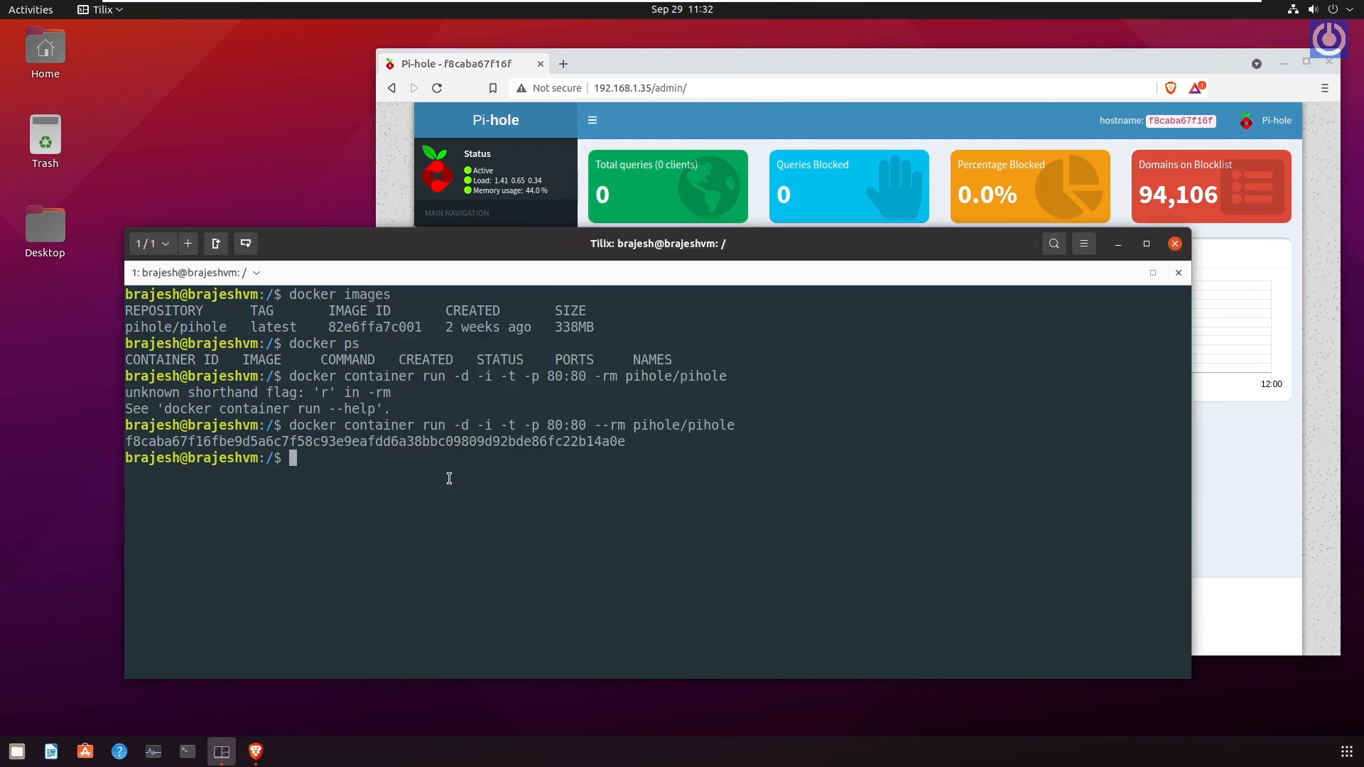
- Stop Pi-hole container f8caba67f16f, confirm none are running, and see the admin page fail
text(docker ps)
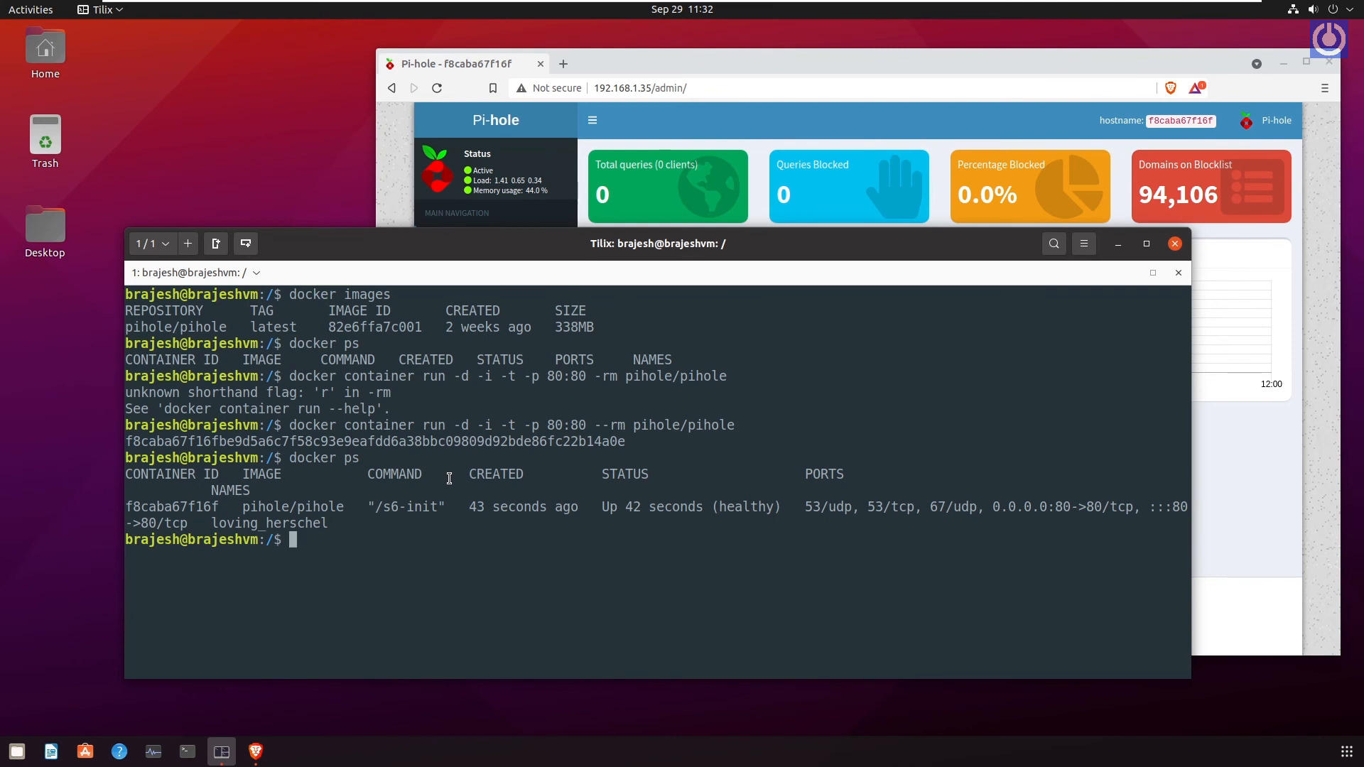
text(docke)
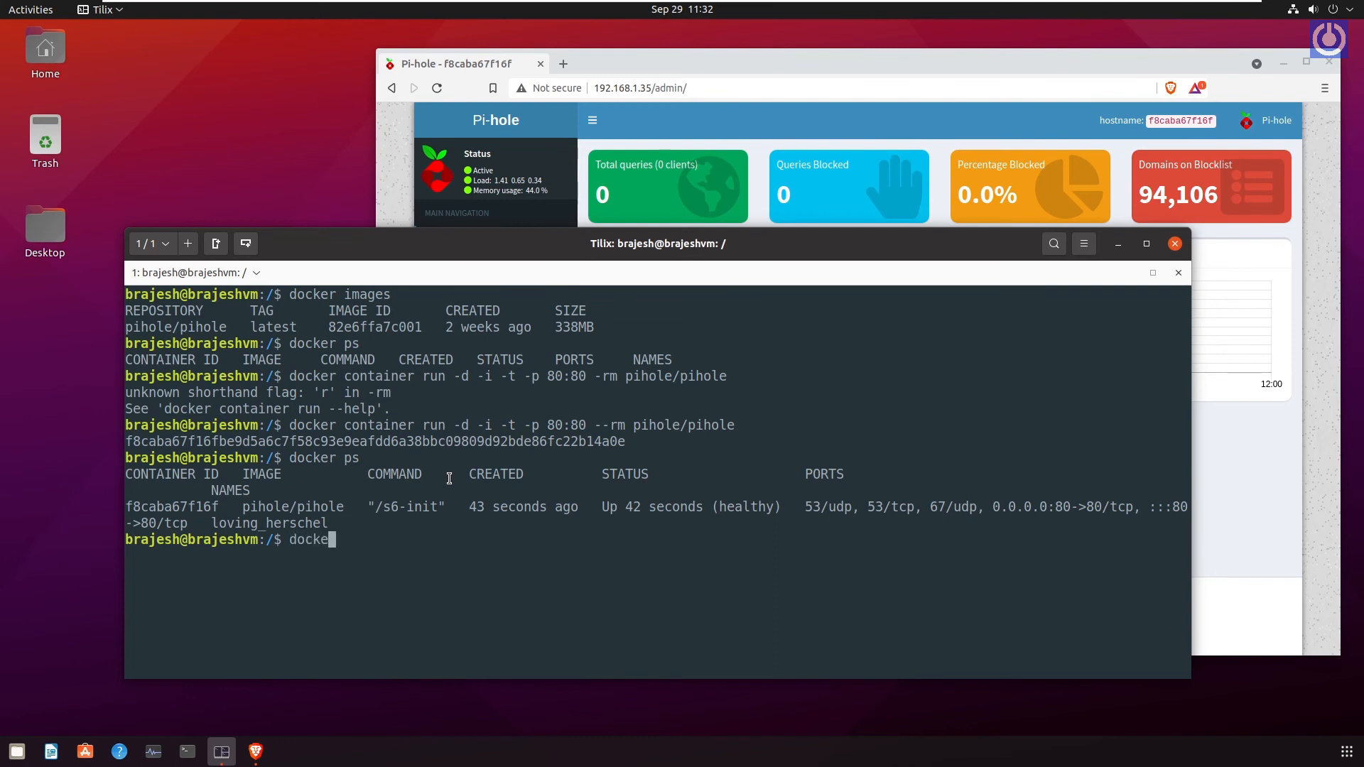
text(container stop)
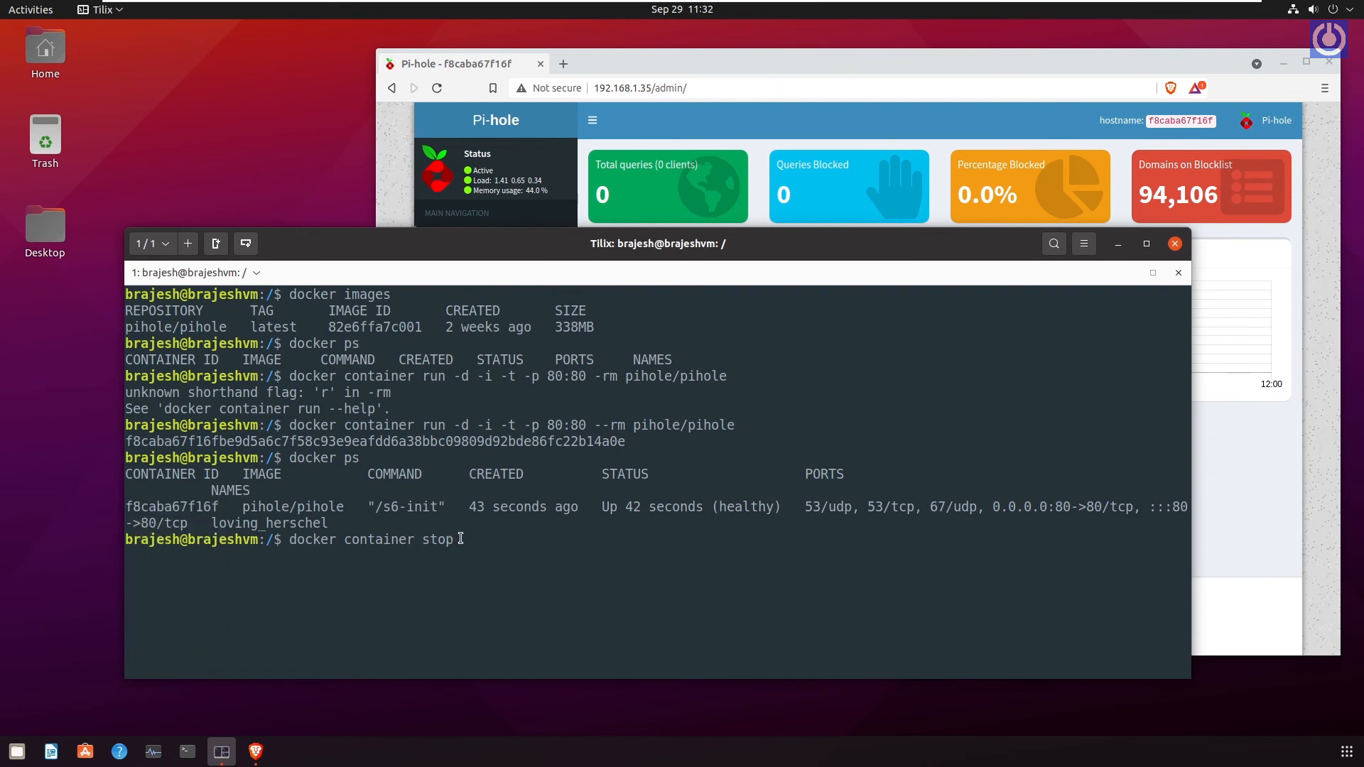
text(f8caba67f16f)
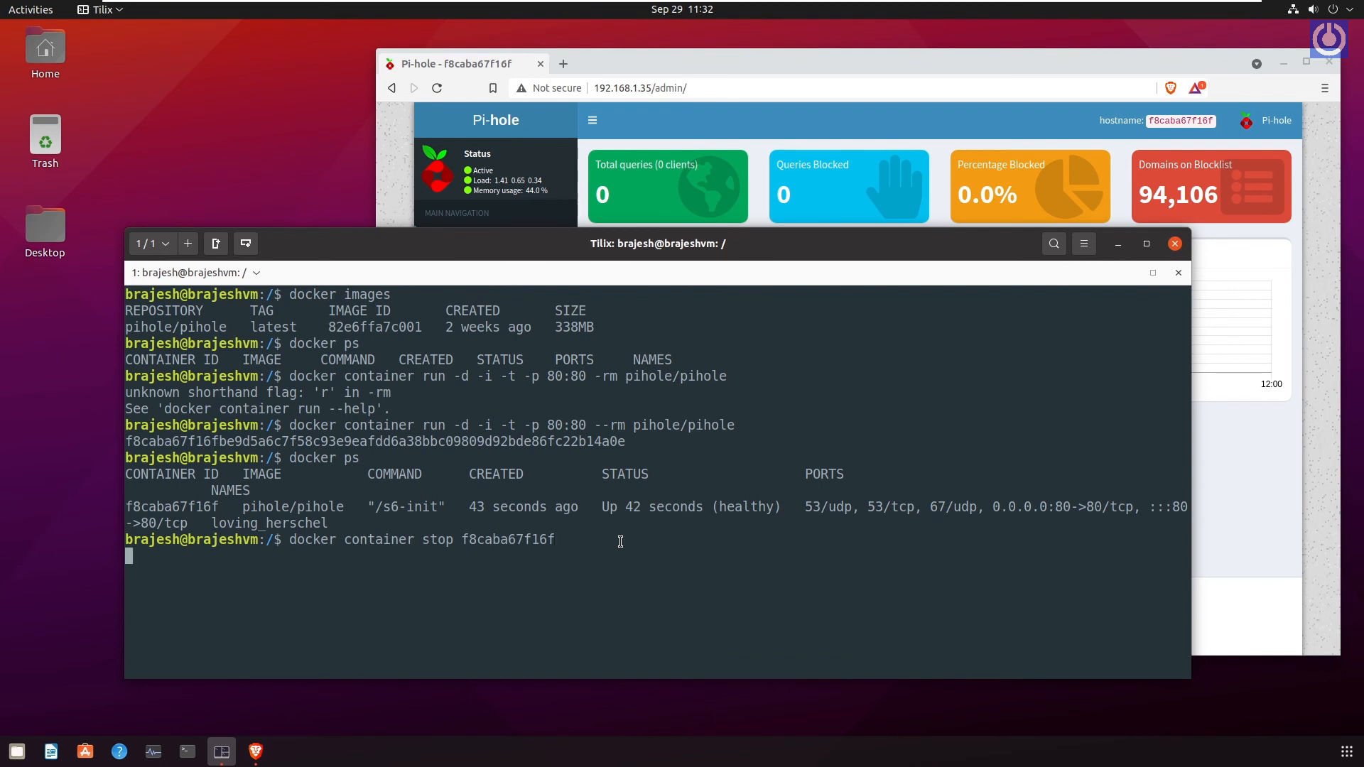
text(d)
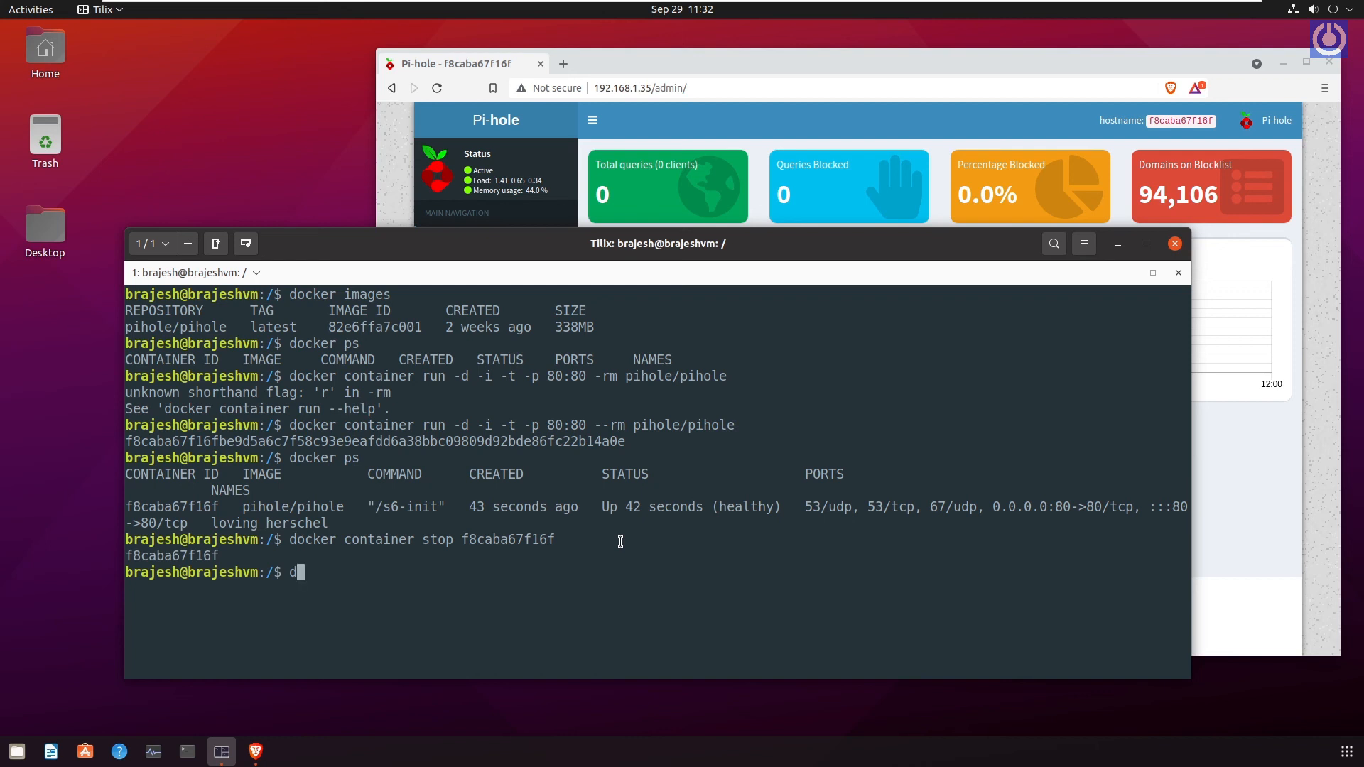
text(ocker ps)
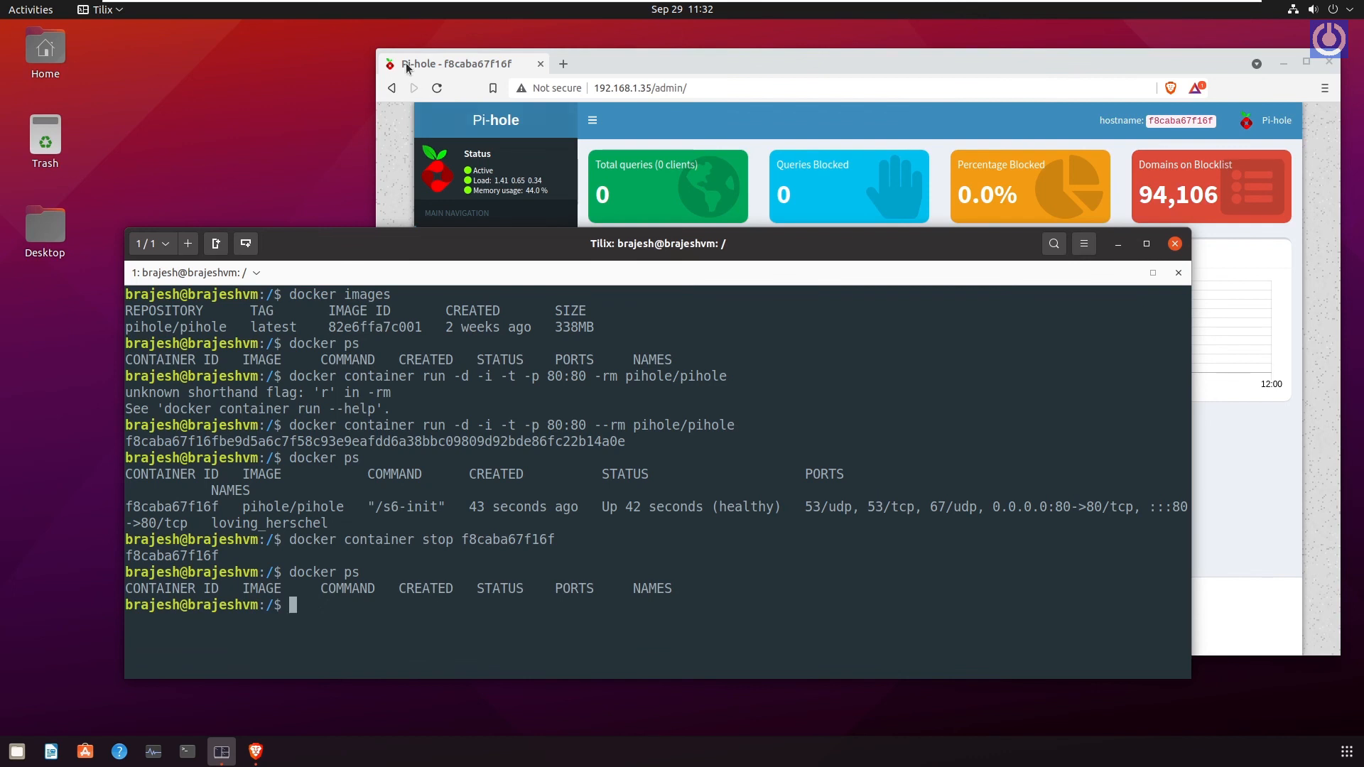
click(437, 88)
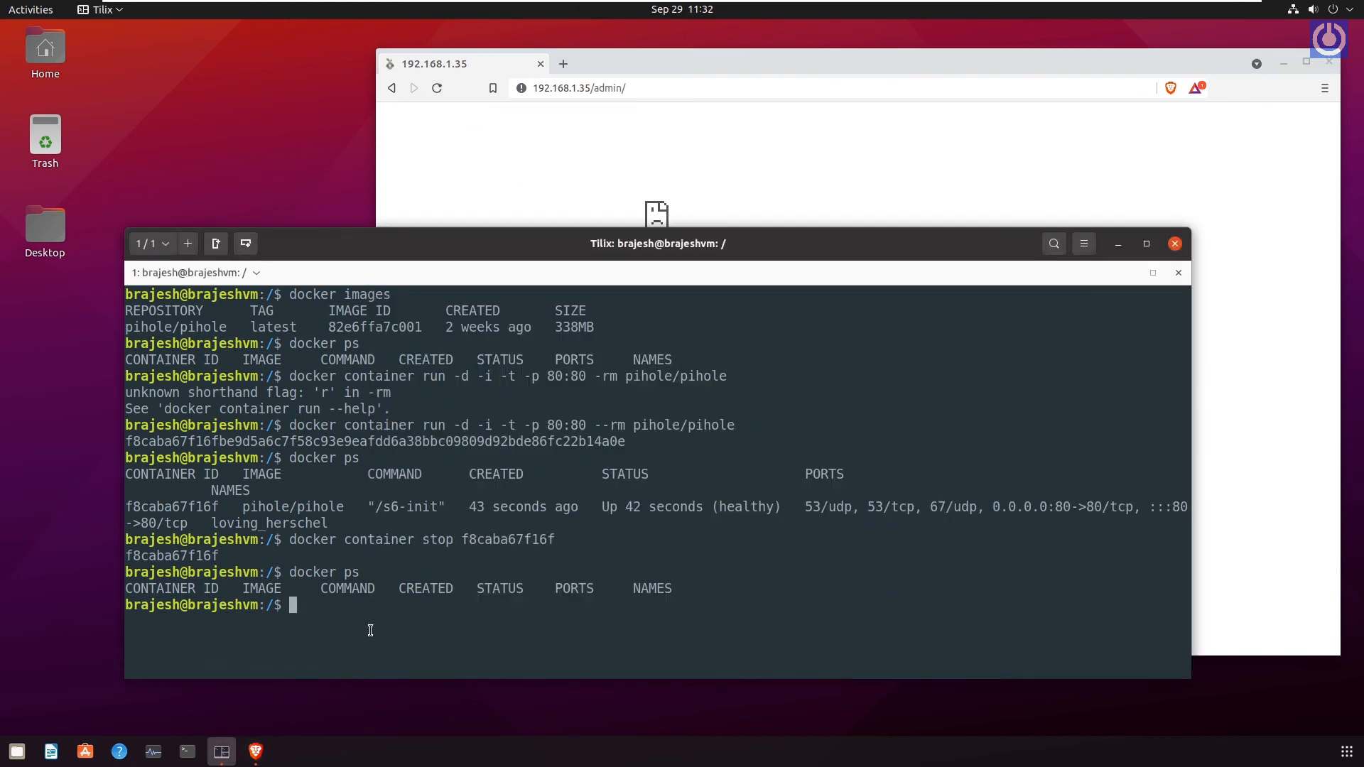
- Launch a new pihole/pihole container with -d -i -t, -p 80:80 and --rm, and list it
text(docker container stop f8caba67f16f)
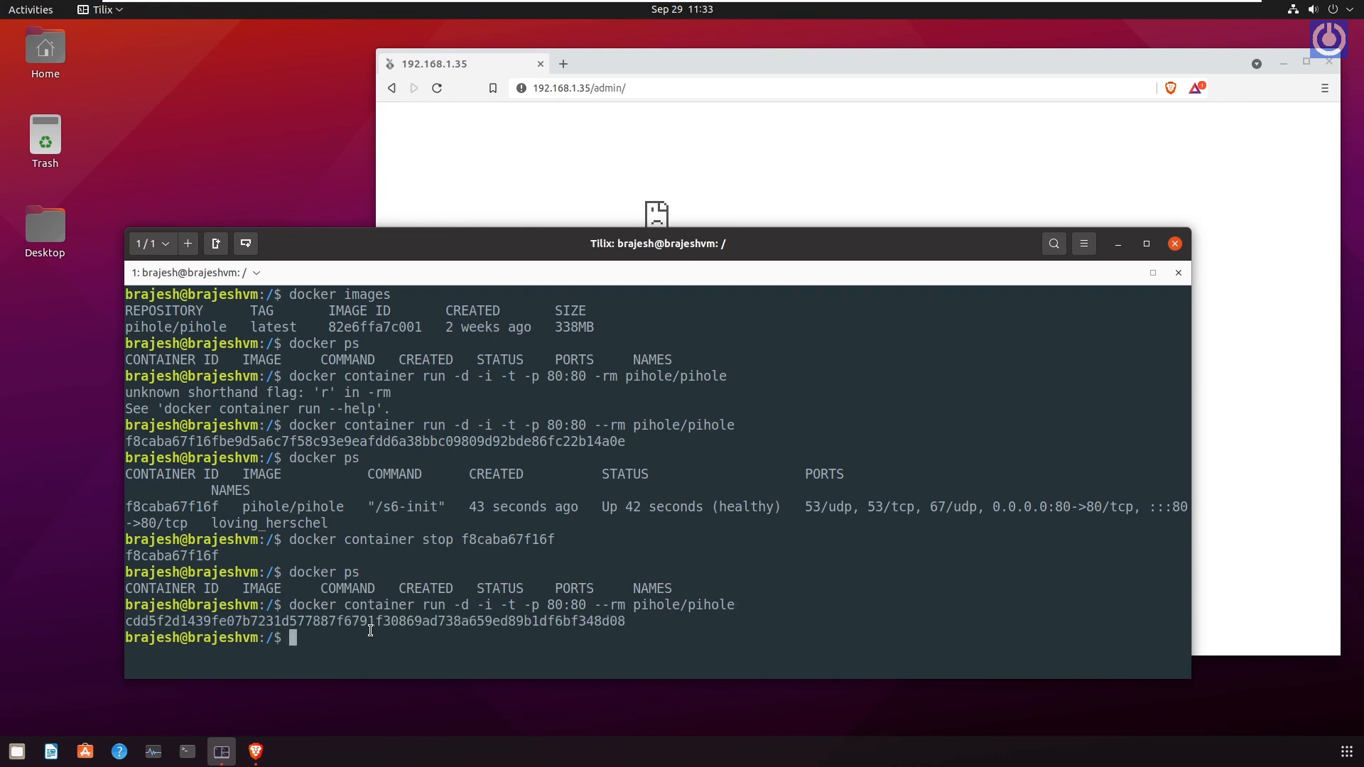
text(d)
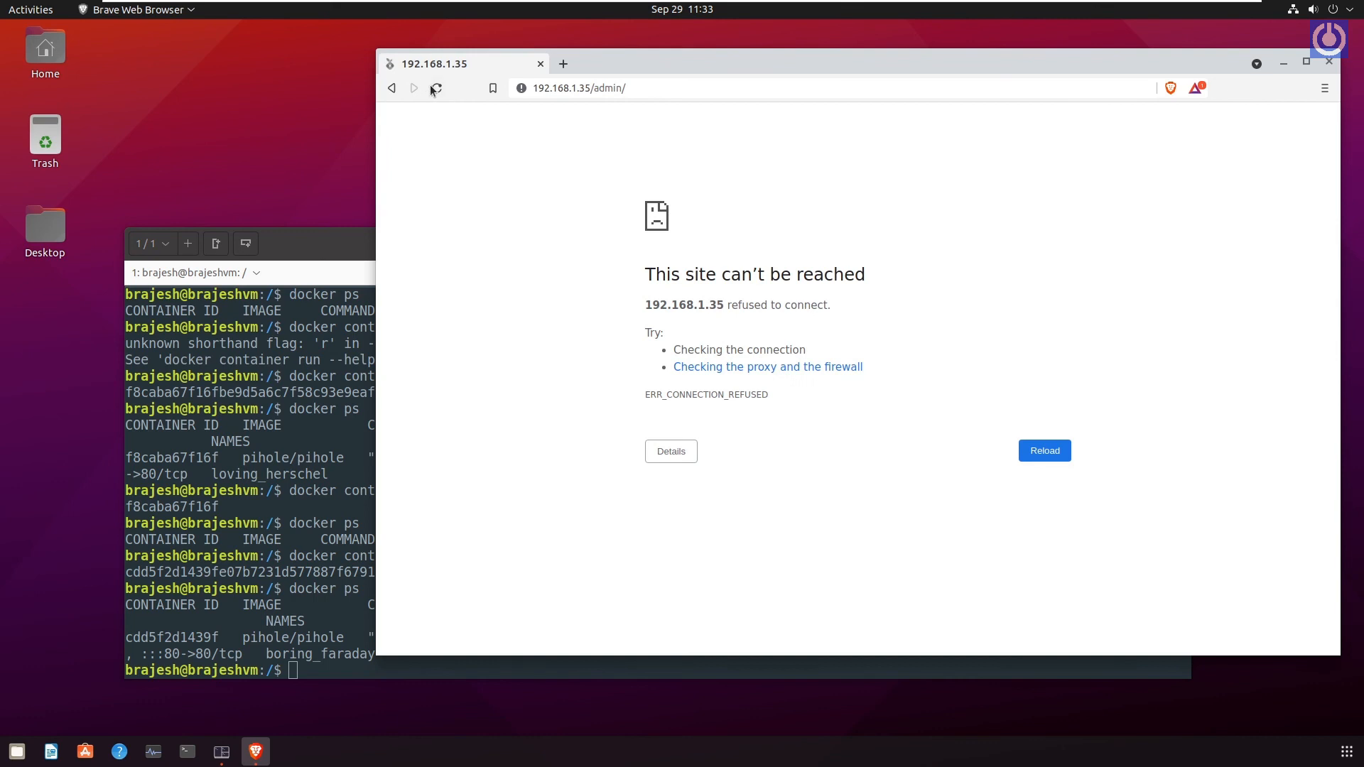
- Reload the page to reach the restarted Pi-hole dashboard and open the Login page
click(434, 89)
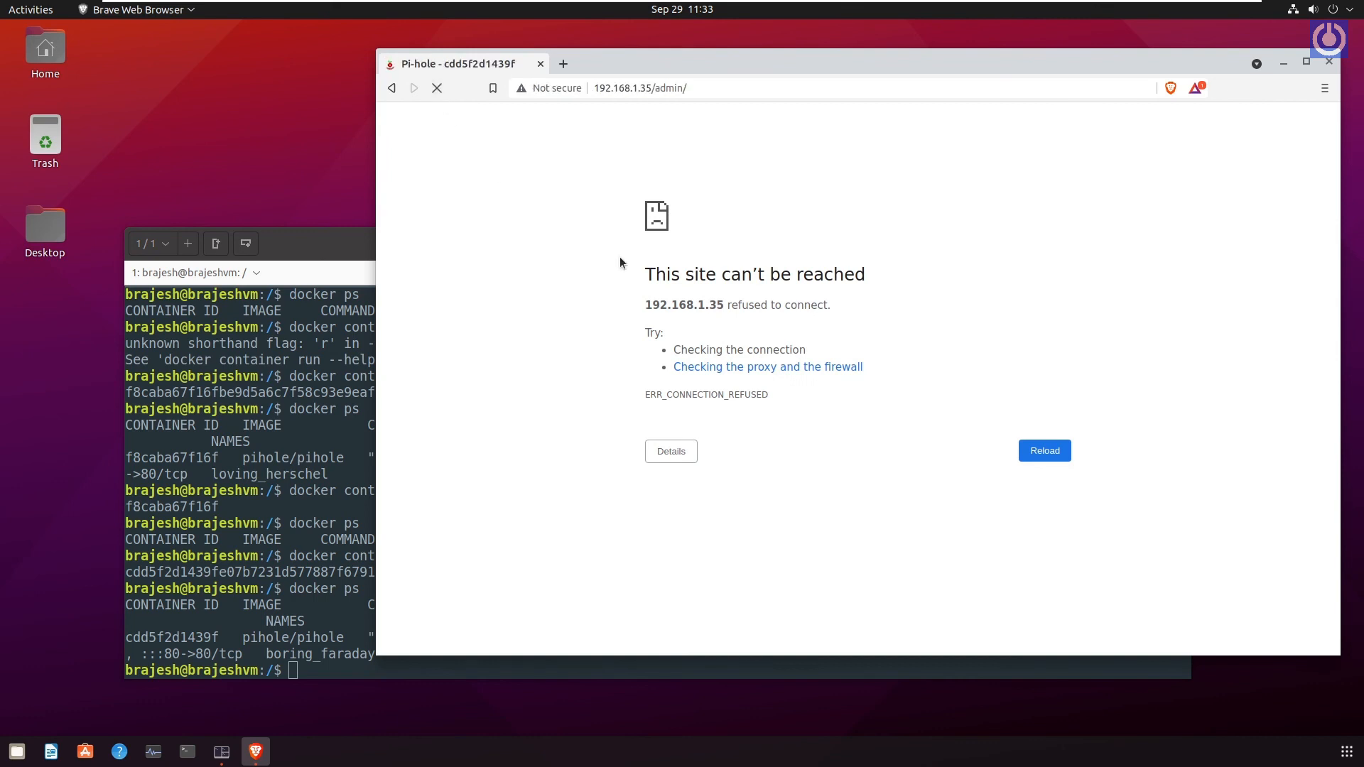
click(1043, 450)
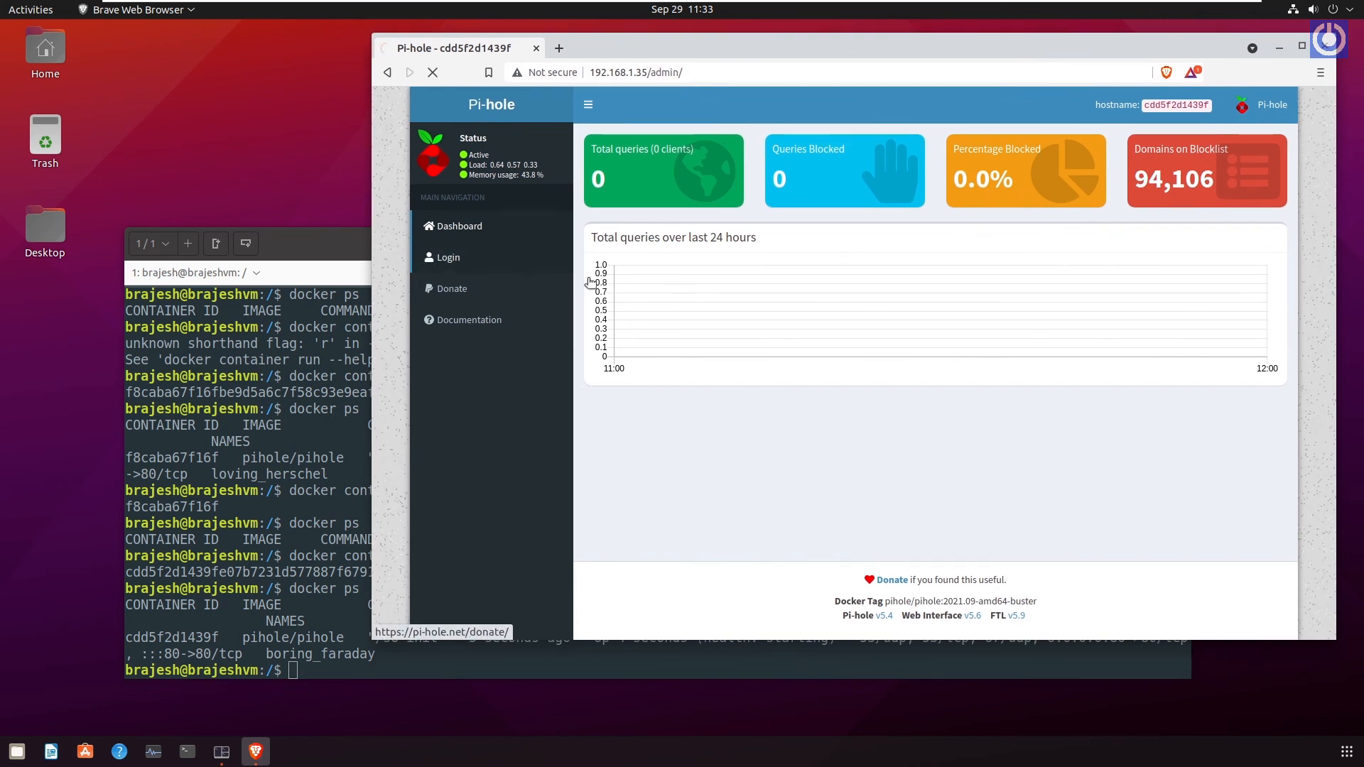
click(446, 256)
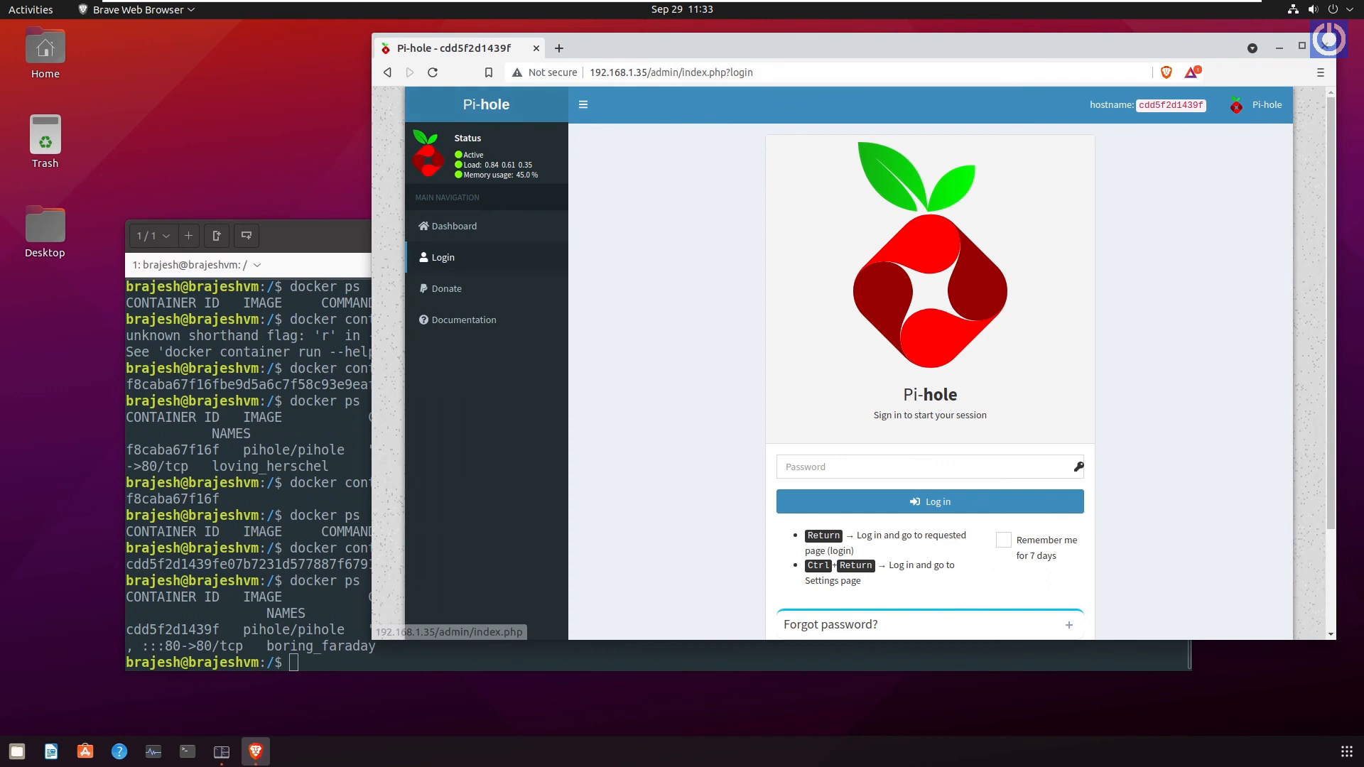